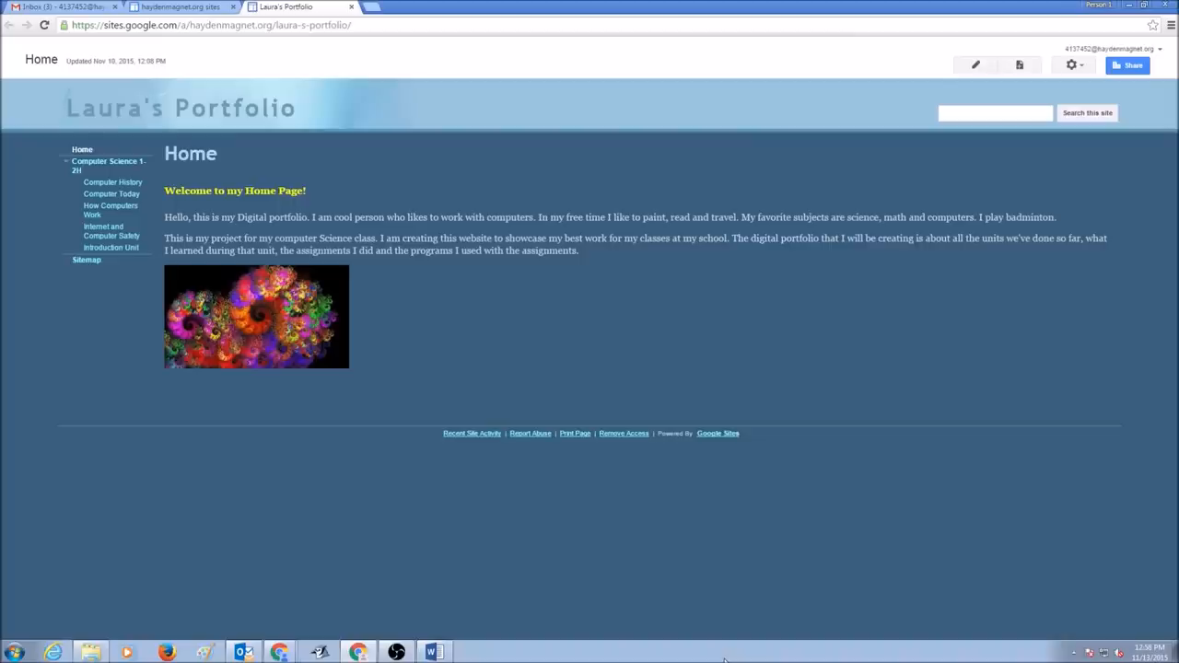
mouse_move(733, 652)
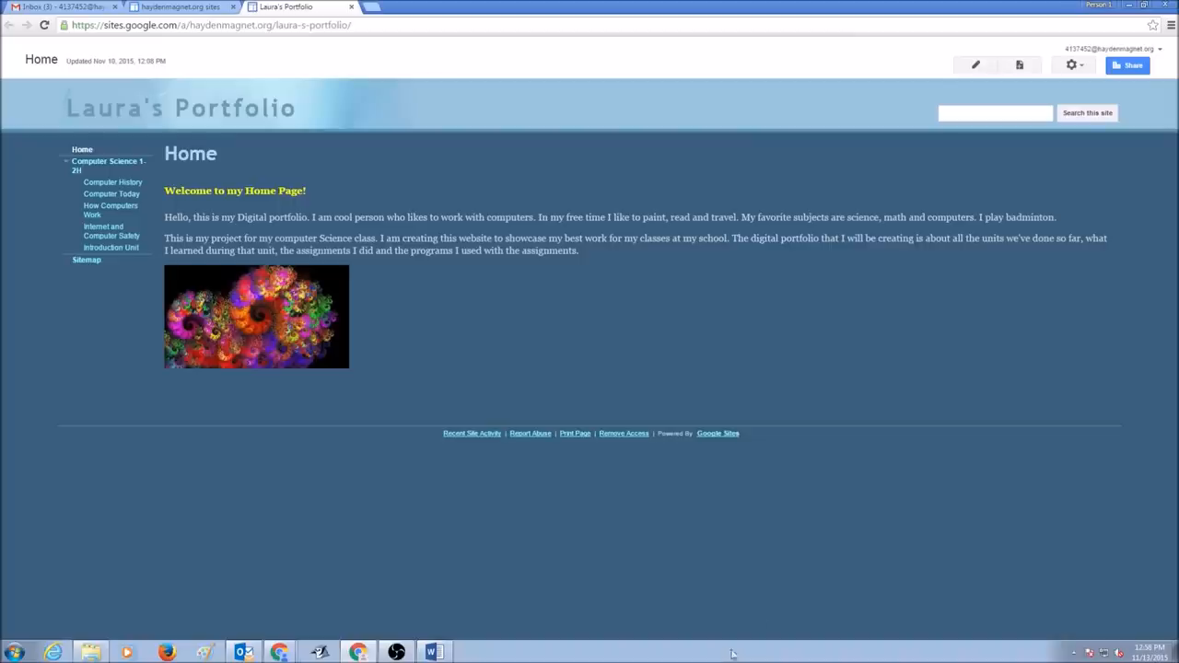
mouse_move(261, 166)
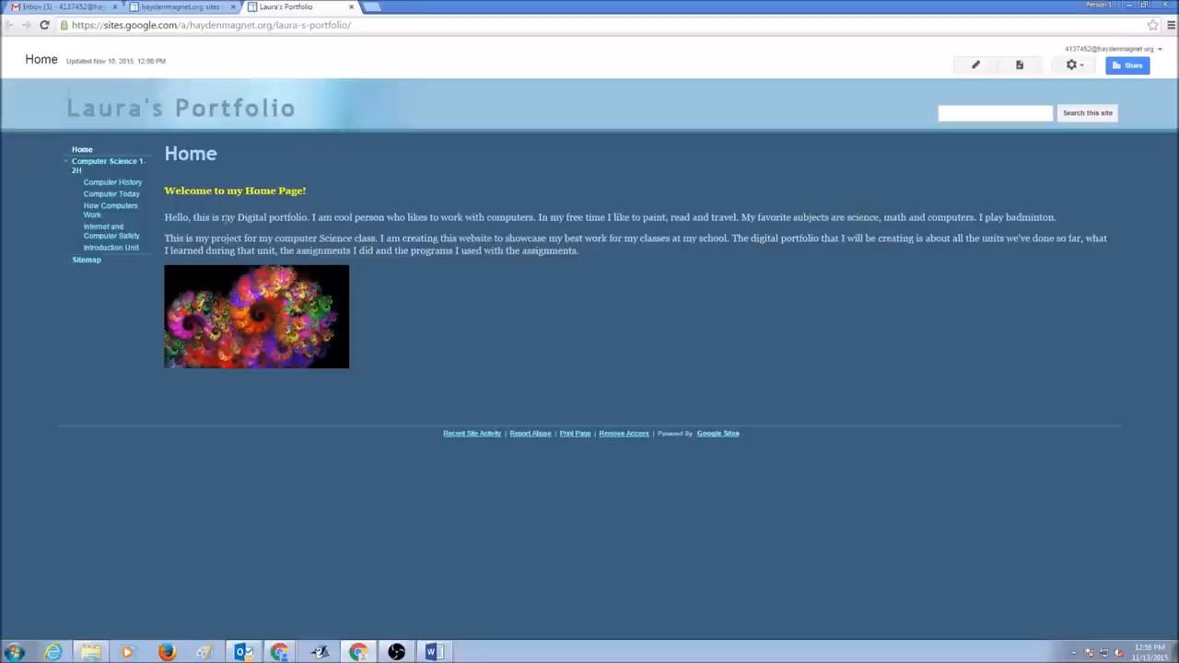
mouse_move(275, 350)
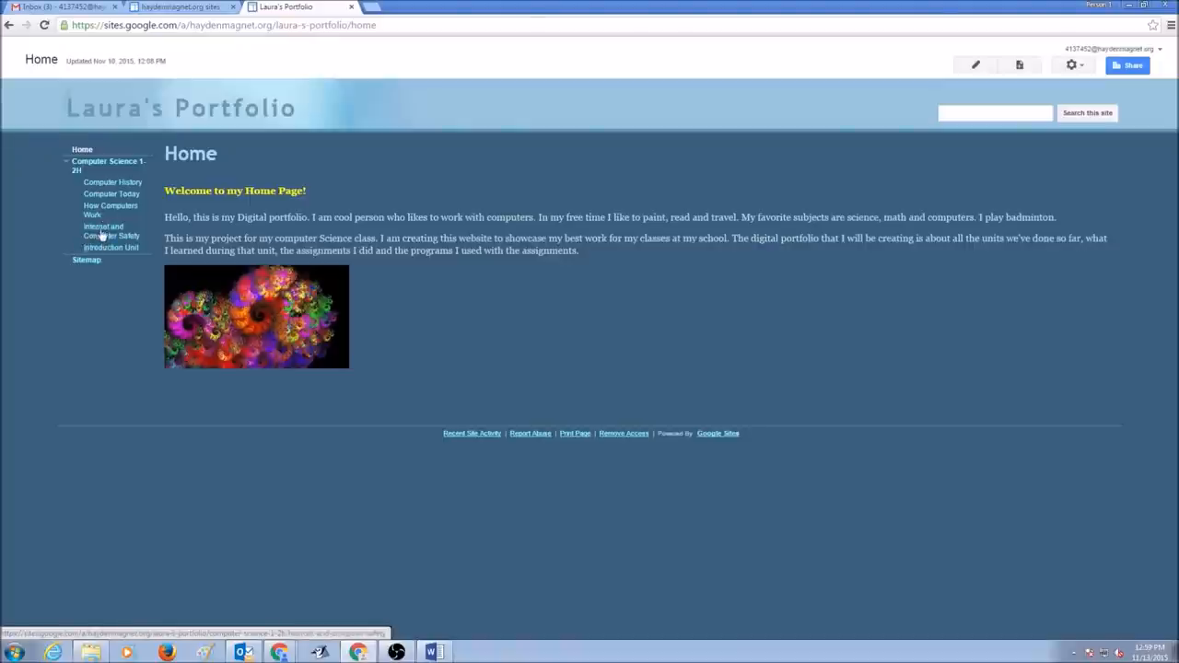
Step: Open the Internet and Computer Safety page from the sidebar and start editing it
left_click(103, 230)
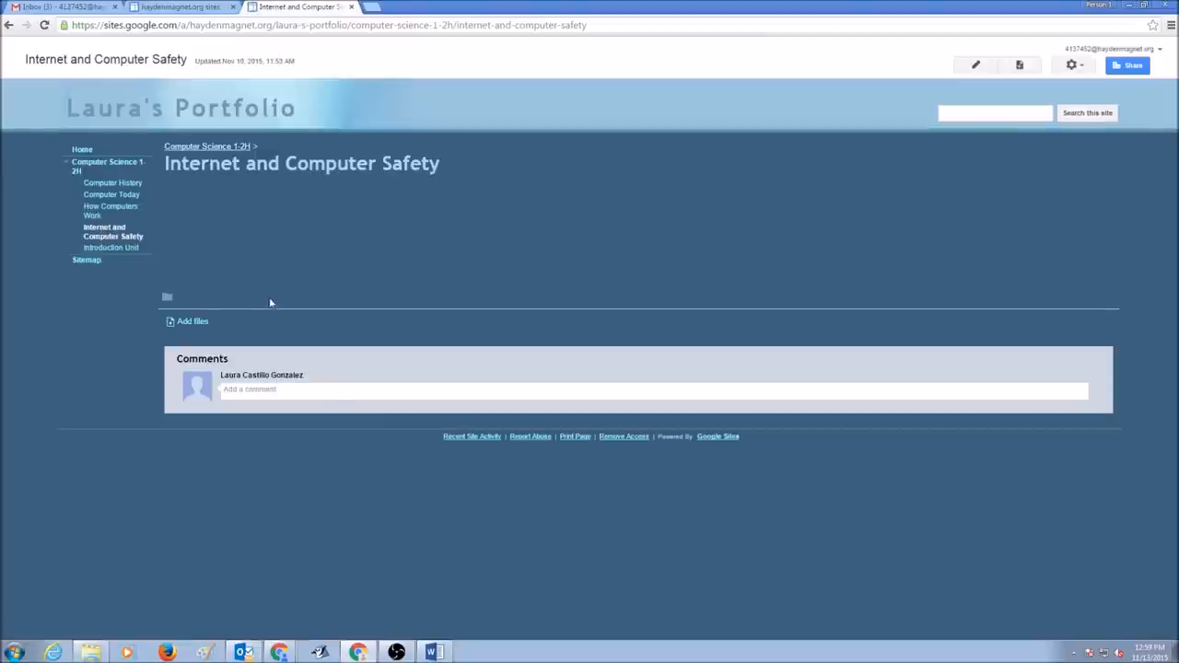
mouse_move(1058, 95)
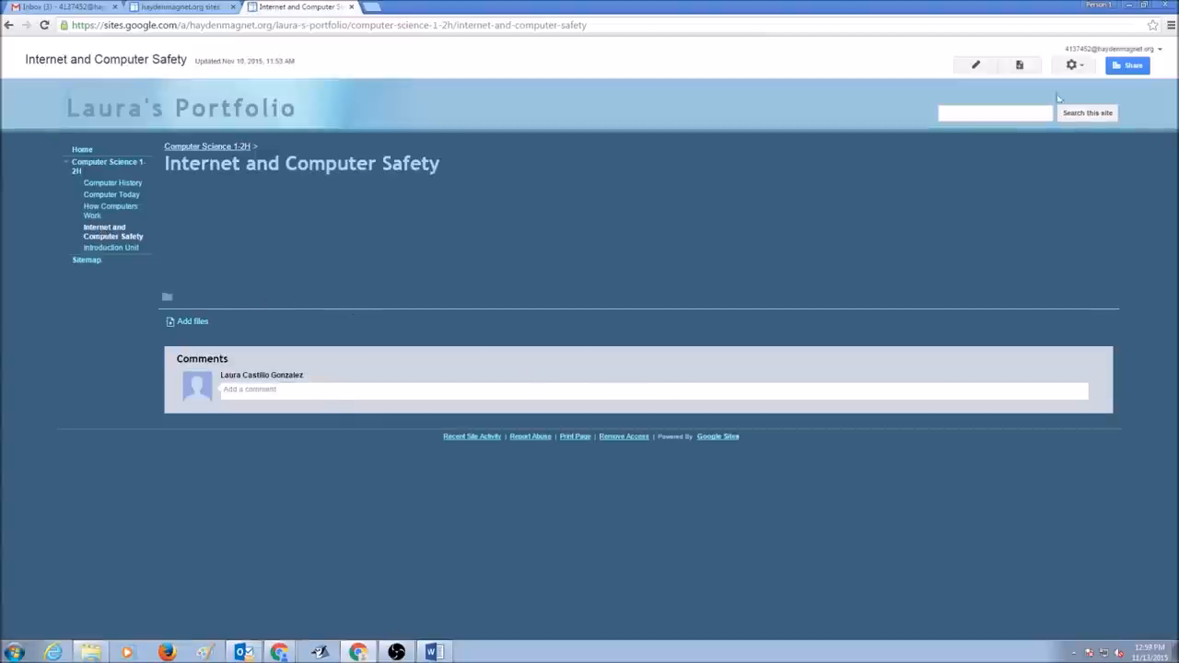
mouse_move(976, 63)
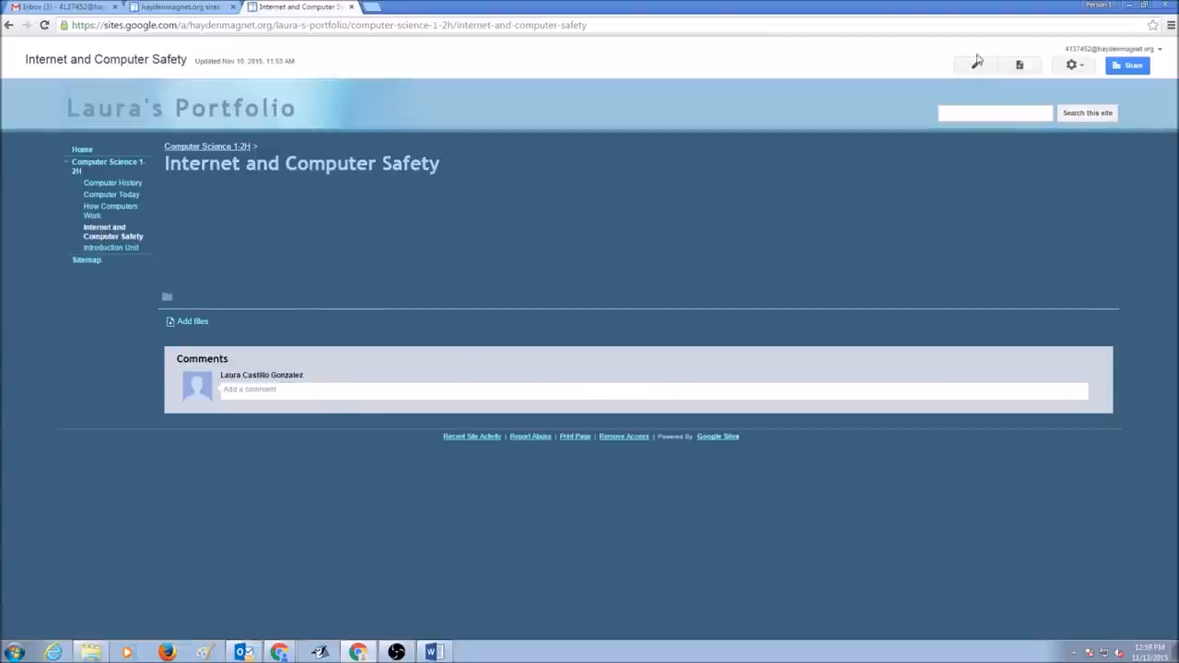
mouse_move(976, 64)
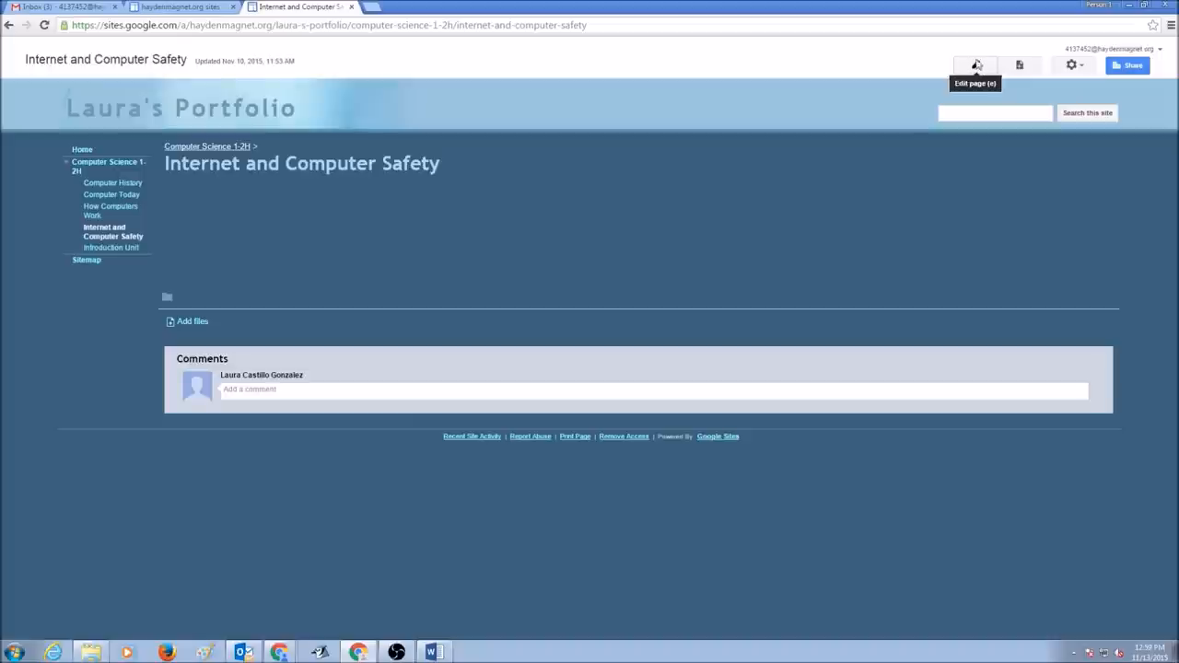
left_click(976, 64)
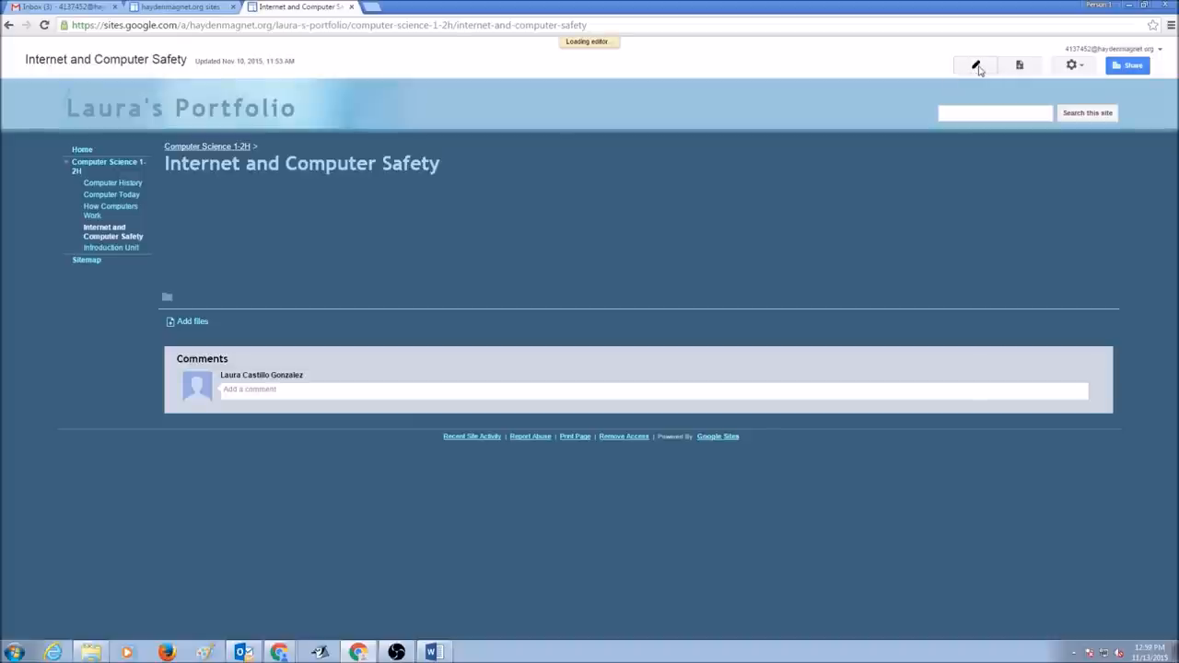
Step: Try a two-column layout, then settle on a one-column layout with header and footer
left_click(976, 64)
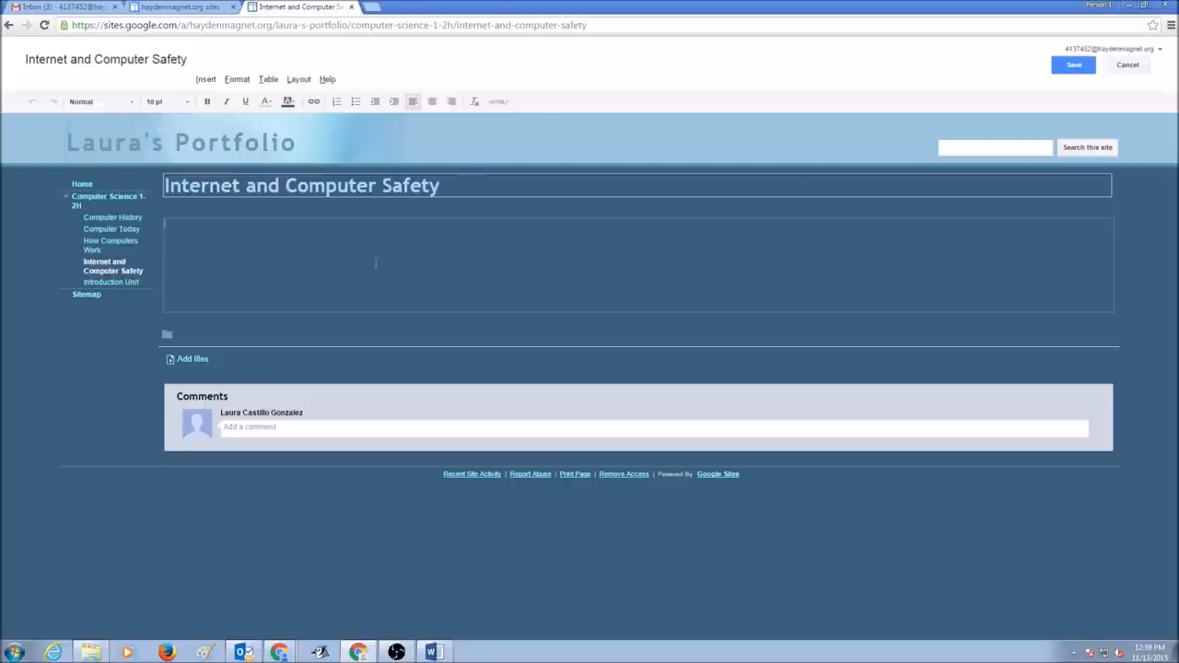
left_click(298, 77)
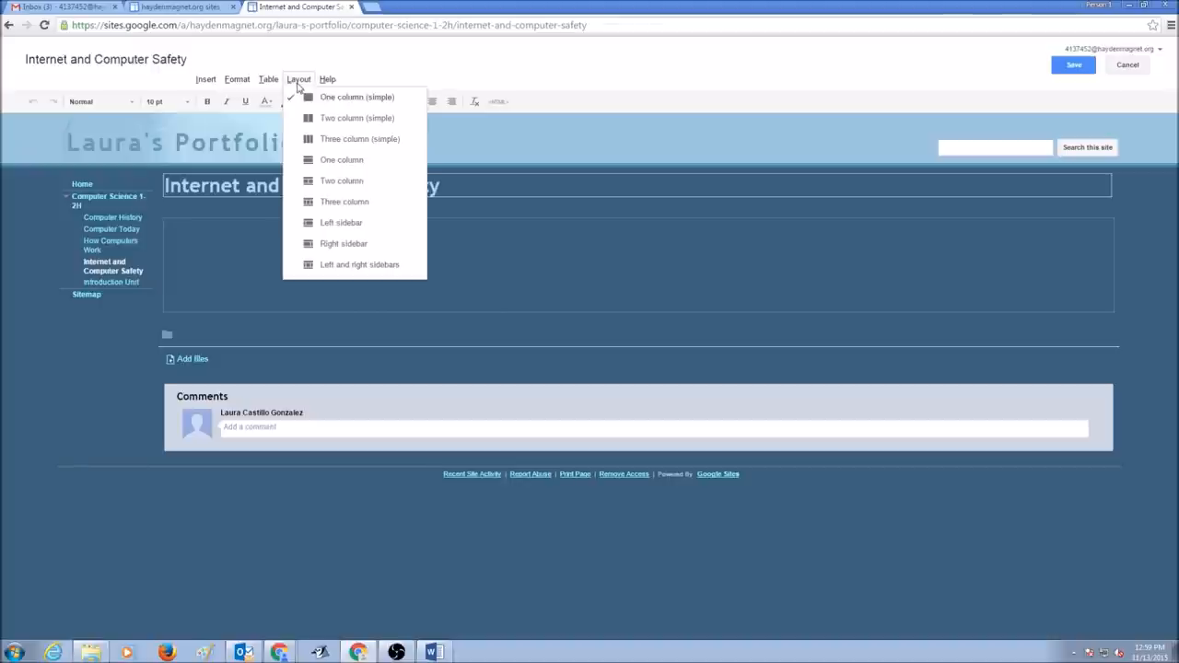
mouse_move(326, 184)
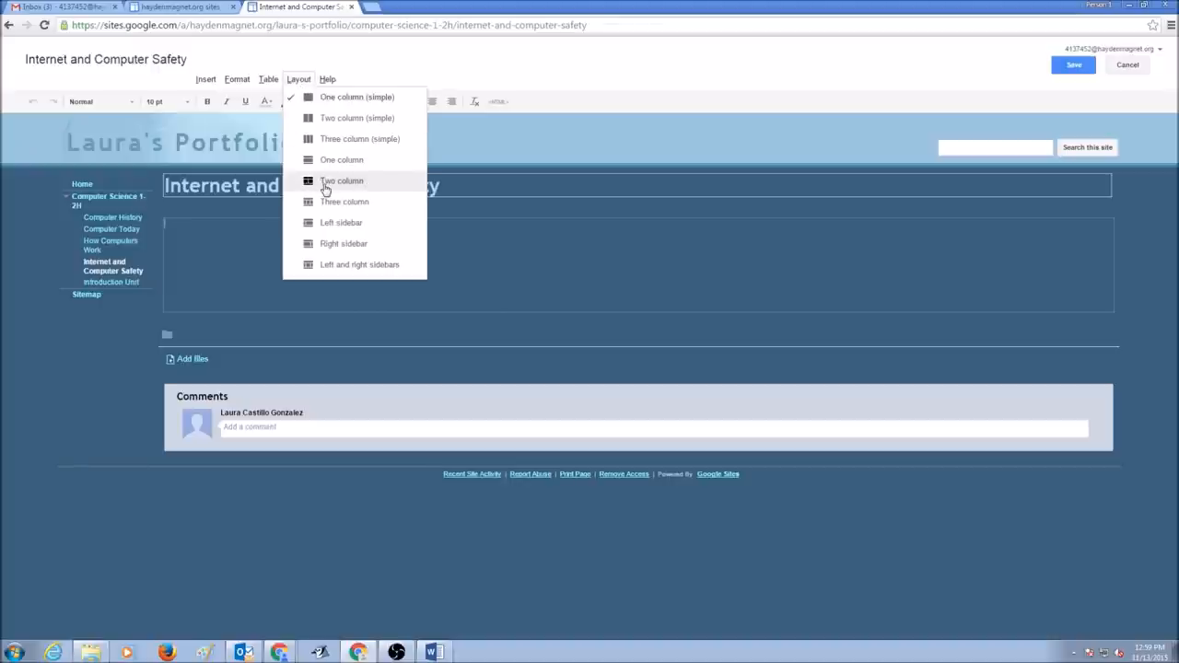
left_click(342, 181)
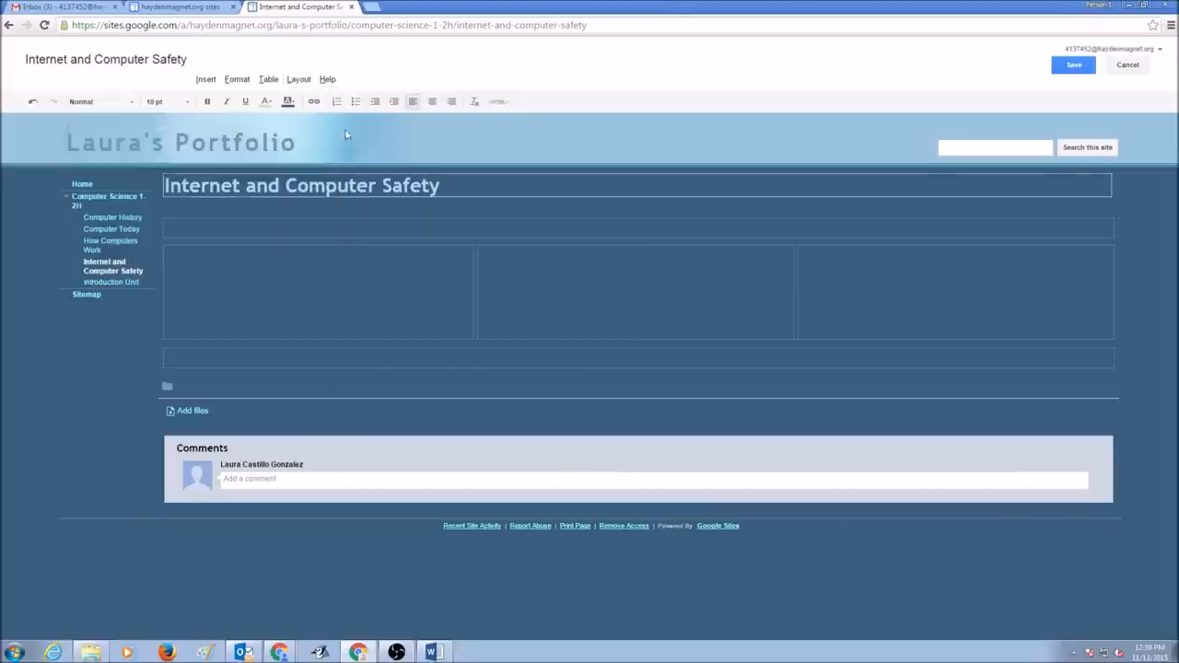
left_click(299, 77)
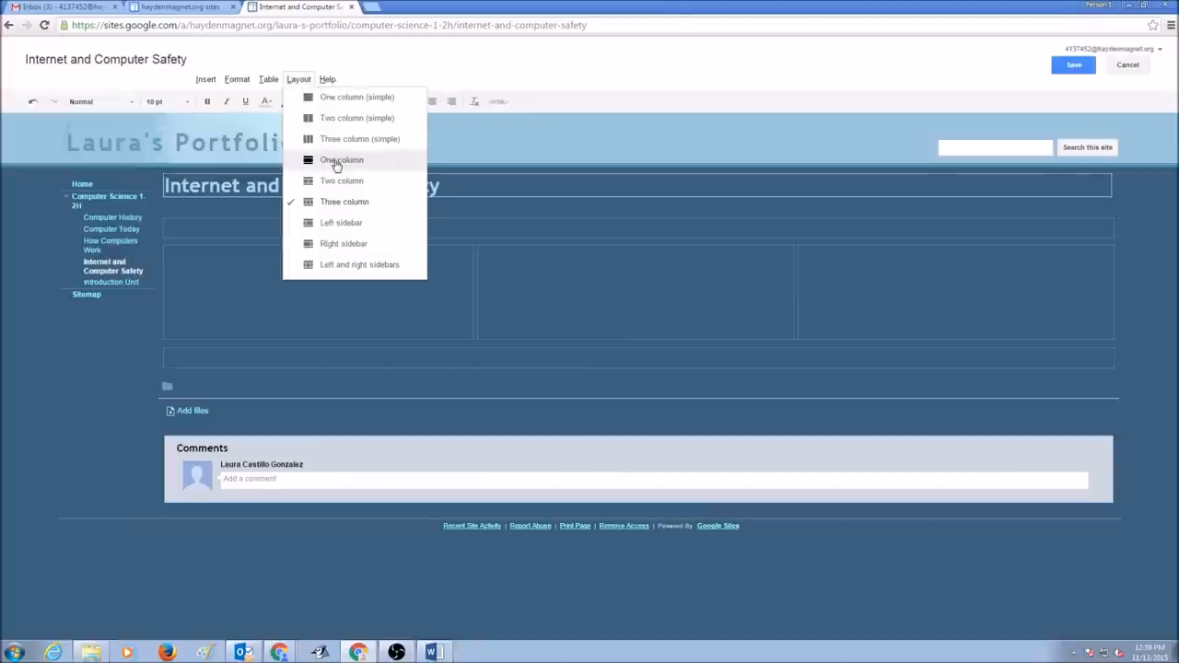
left_click(339, 158)
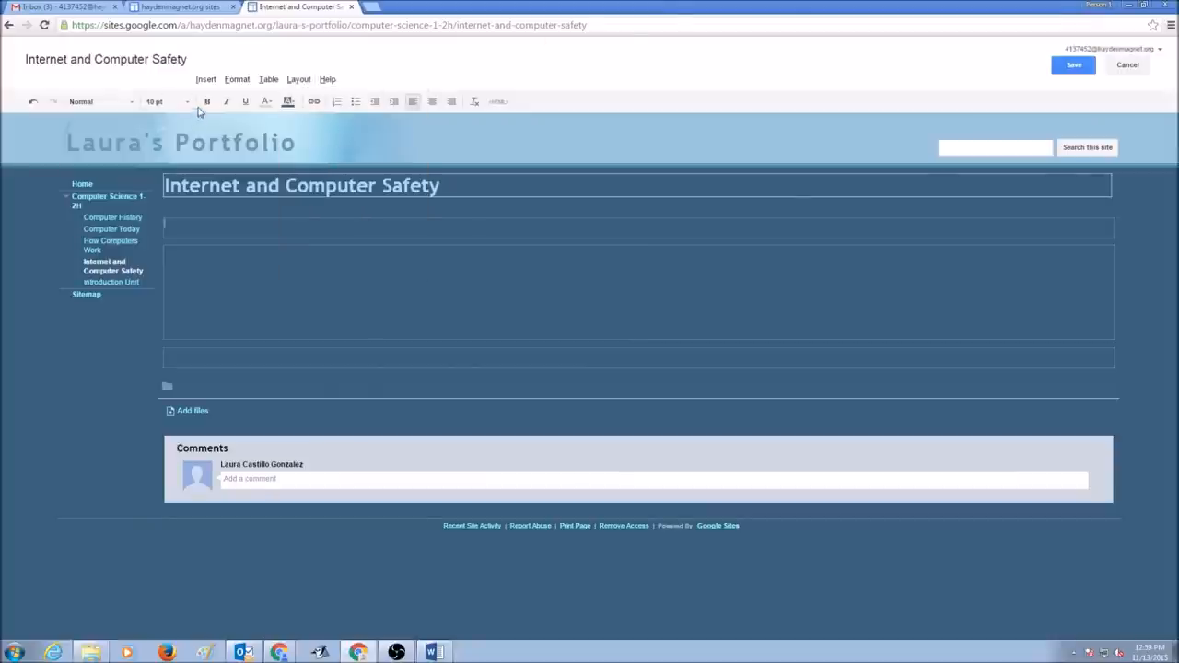
Step: Set the page body text style to Georgia at 12 pt
left_click(102, 101)
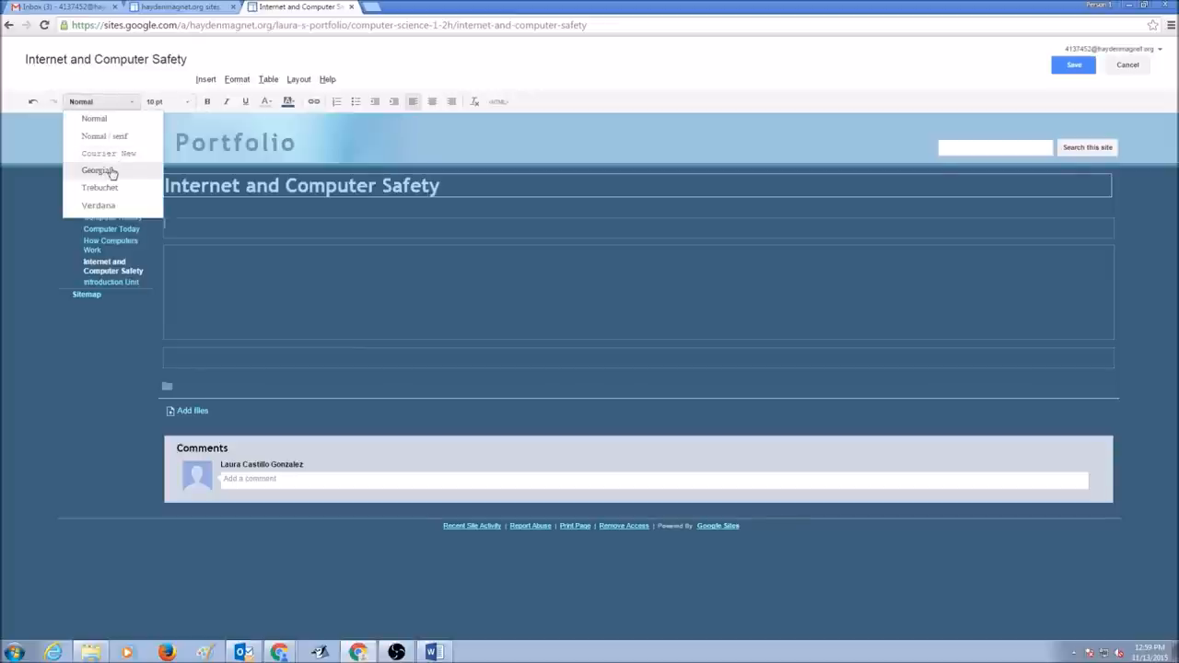
left_click(166, 102)
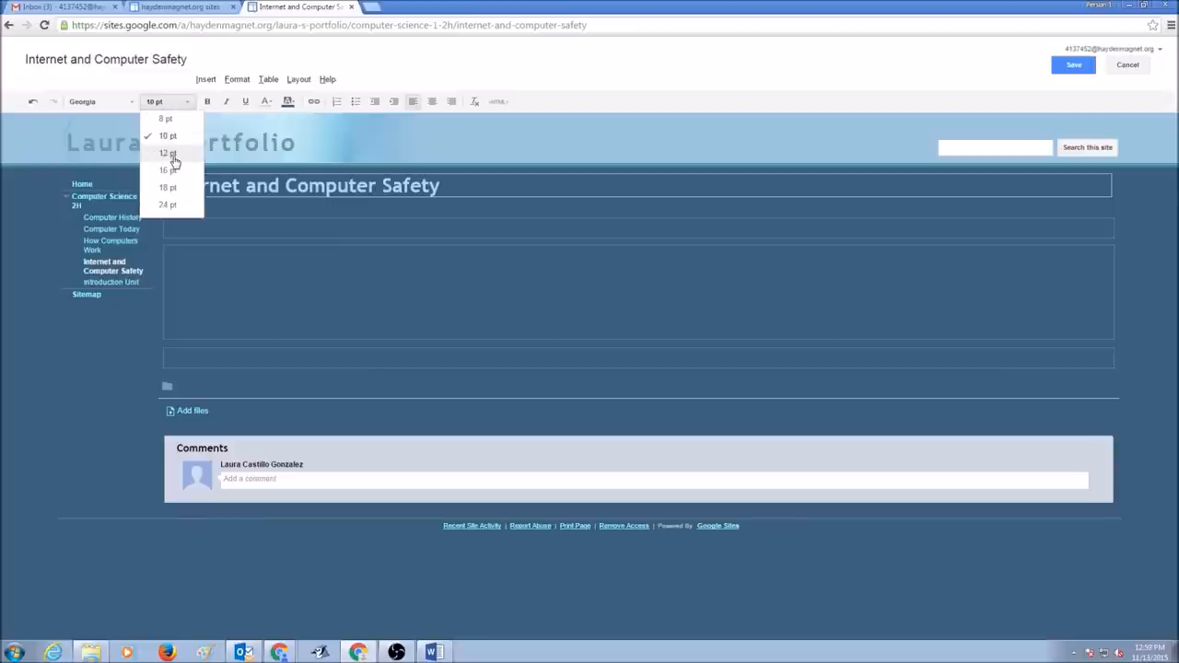
left_click(167, 153)
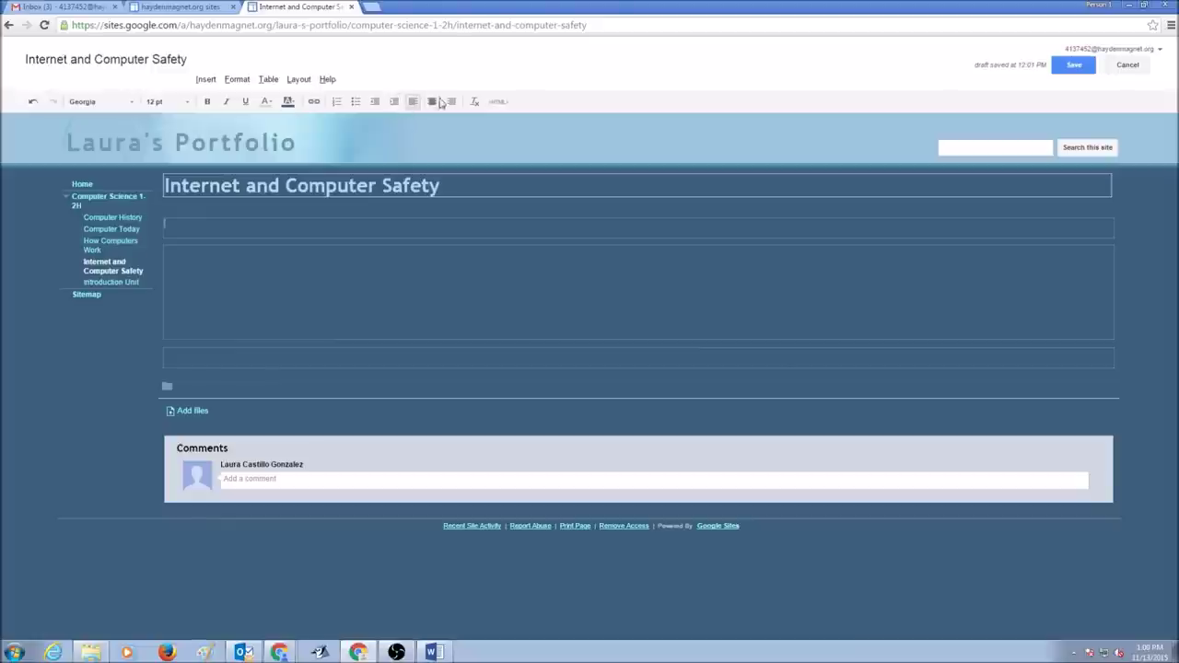
mouse_move(443, 109)
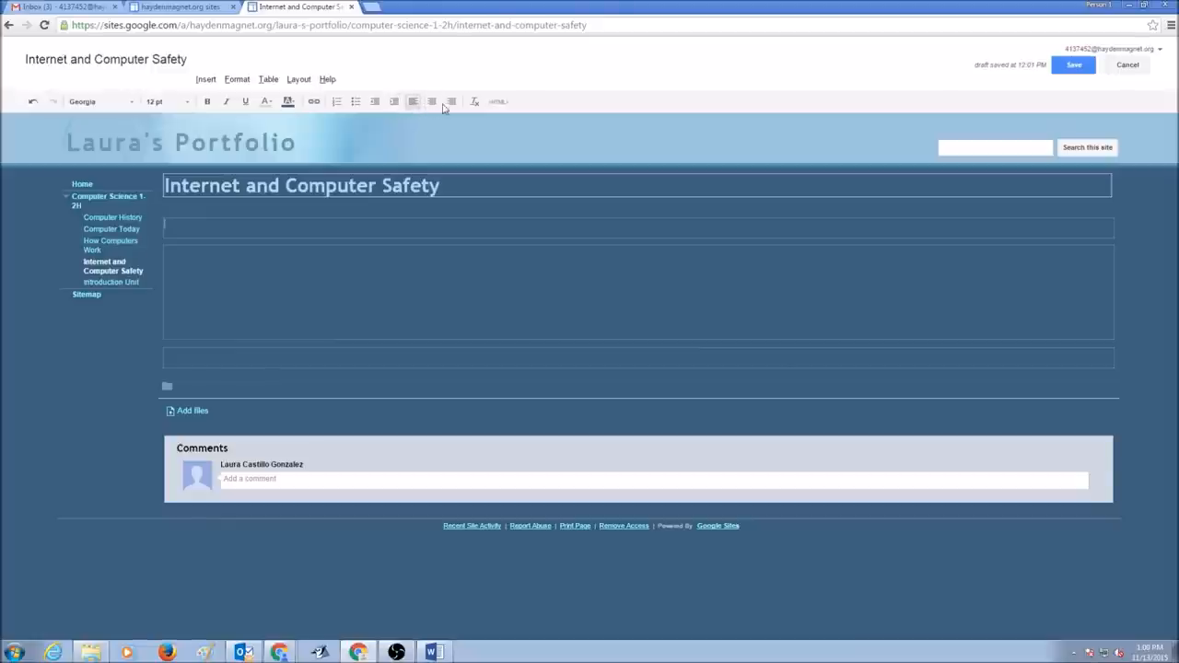
mouse_move(321, 320)
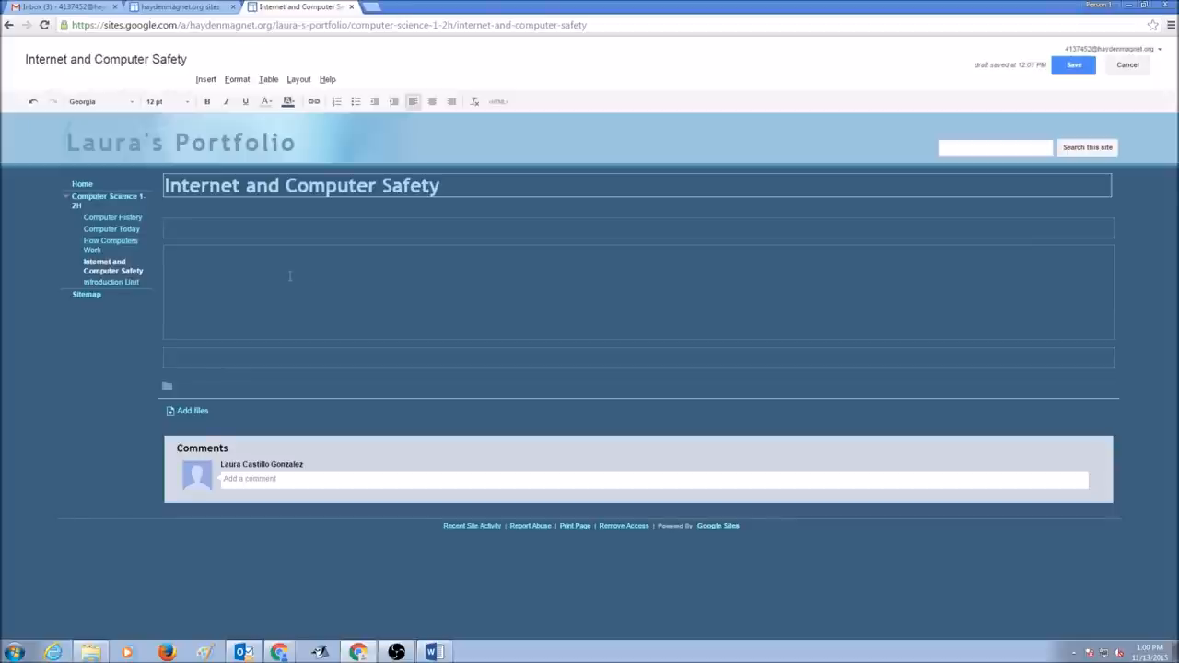
mouse_move(195, 245)
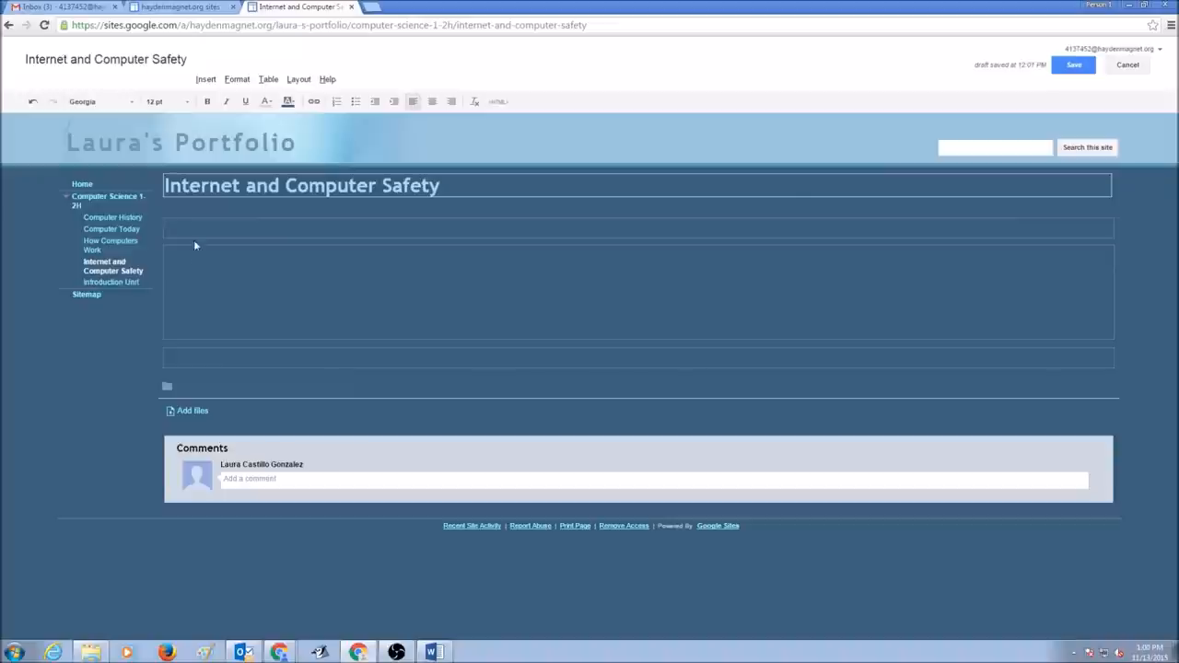
Step: Enter the 'What I learned:' heading and move into the main content box for the safety paragraph
type("What I learned")
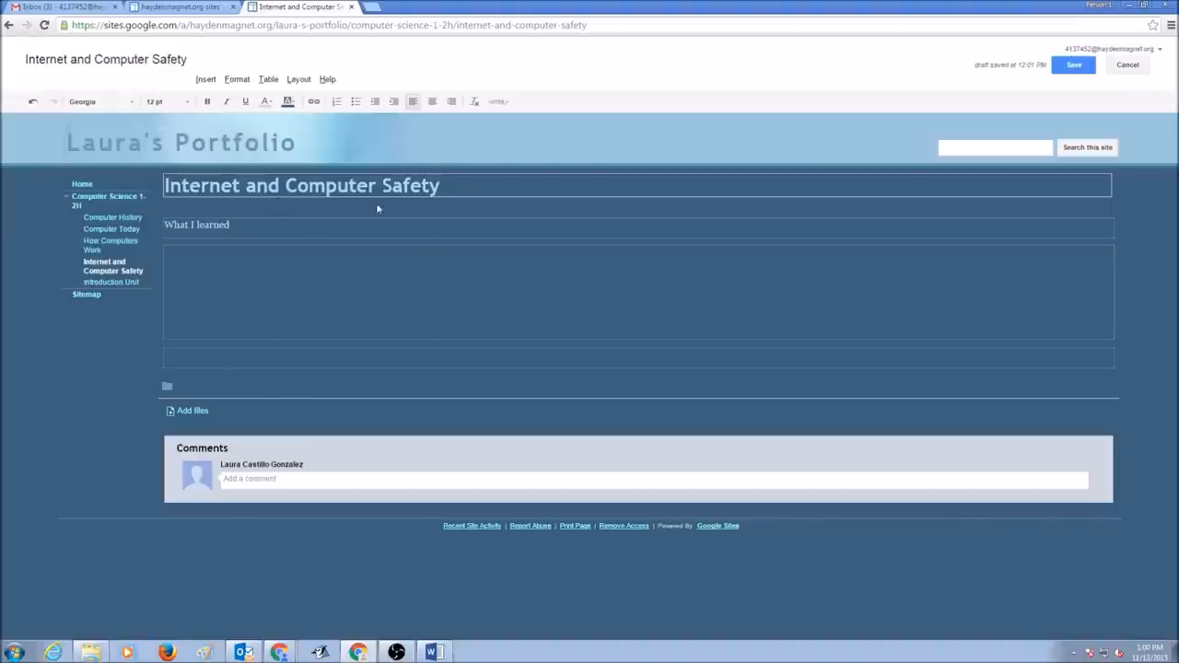
left_click(435, 648)
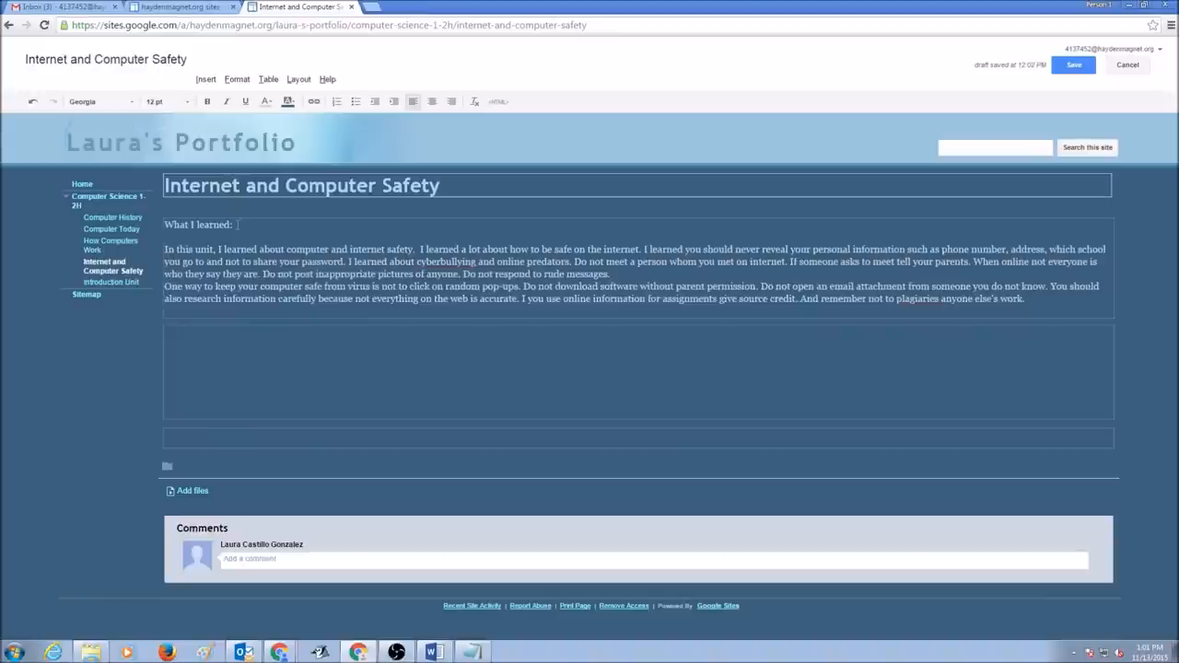
Step: Accept the suggested spellings 'cyber-bullying' and 'plagiarize' in the safety paragraph
right_click(444, 262)
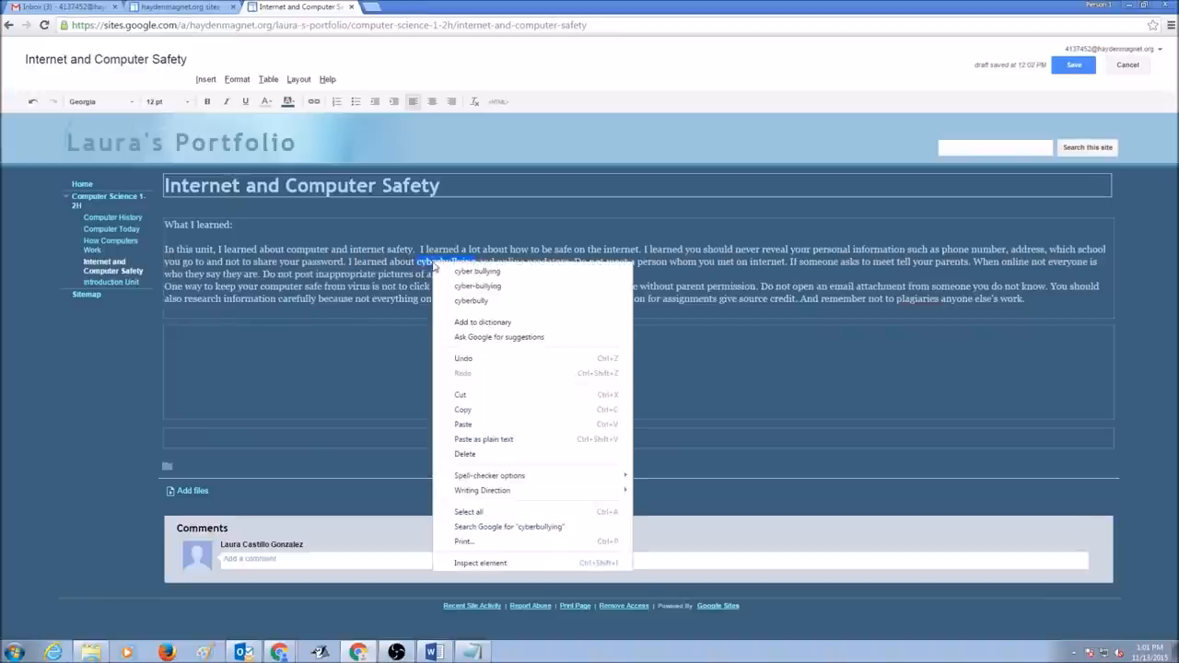
mouse_move(477, 285)
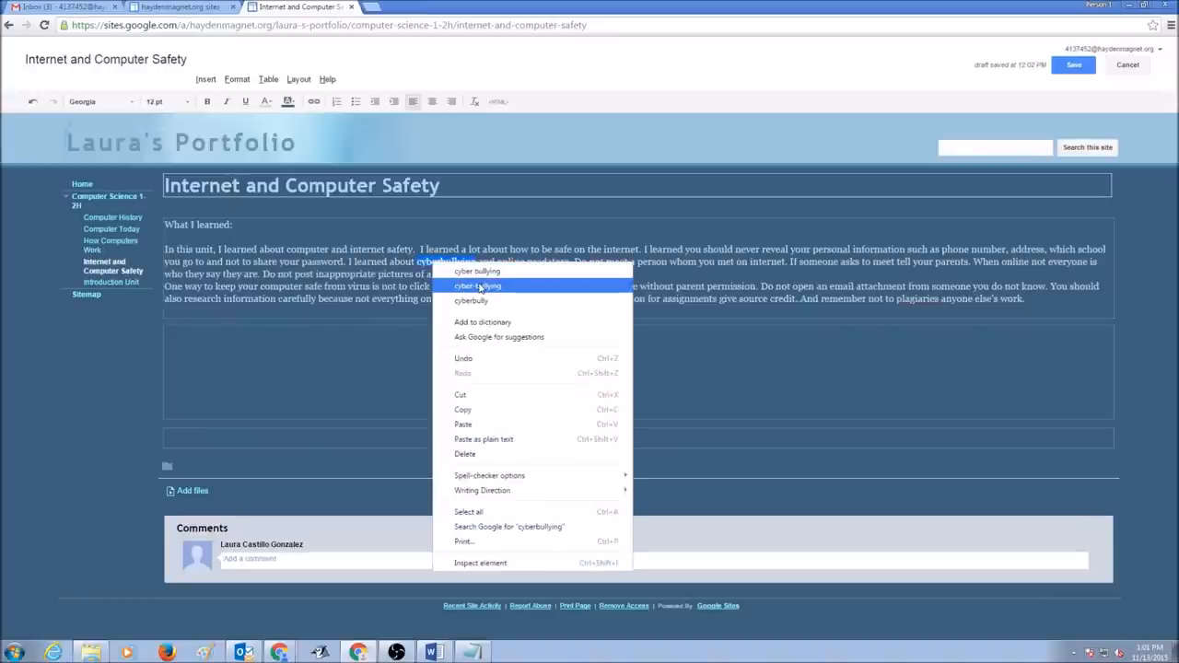
left_click(475, 286)
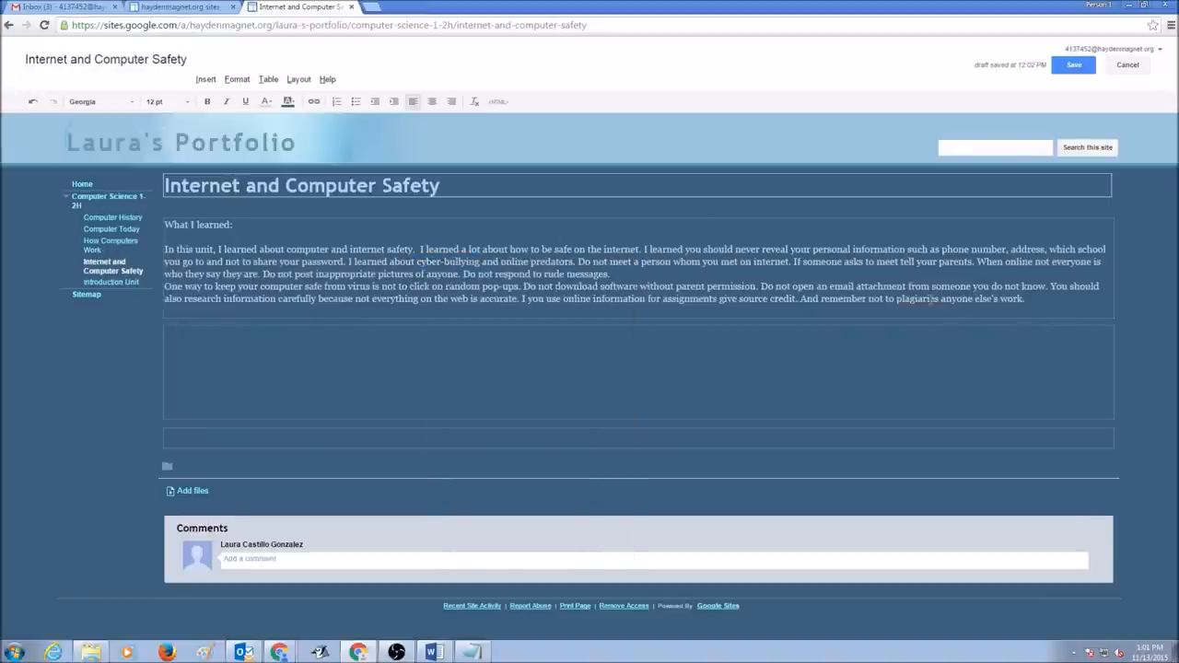
right_click(921, 298)
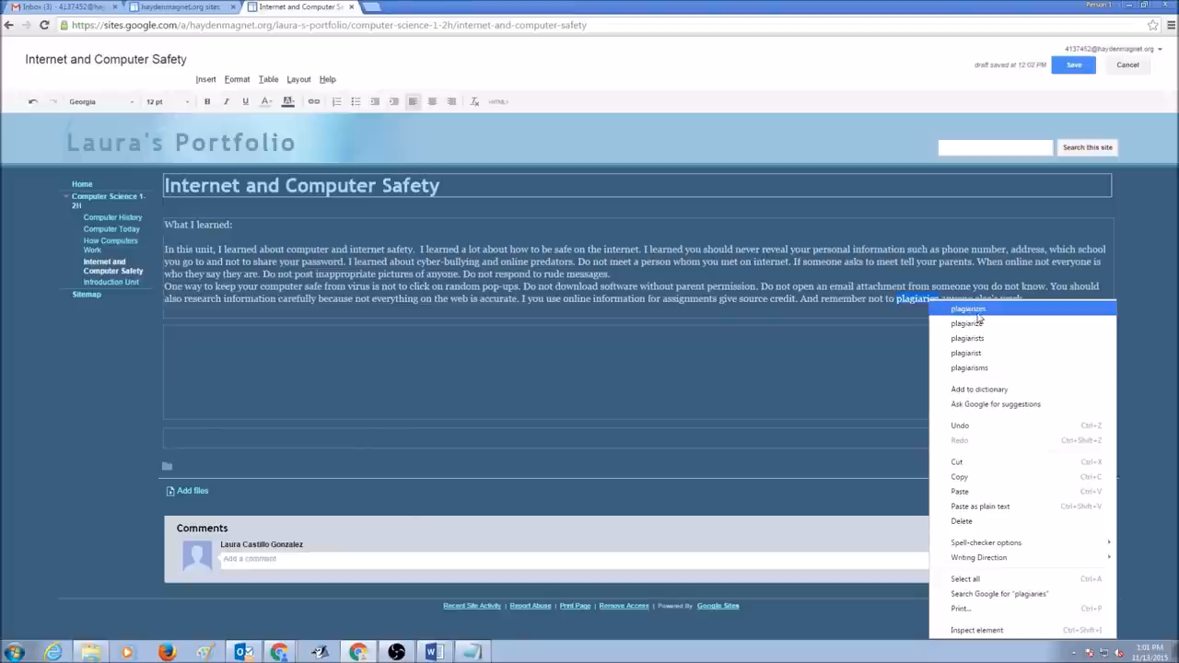
left_click(969, 309)
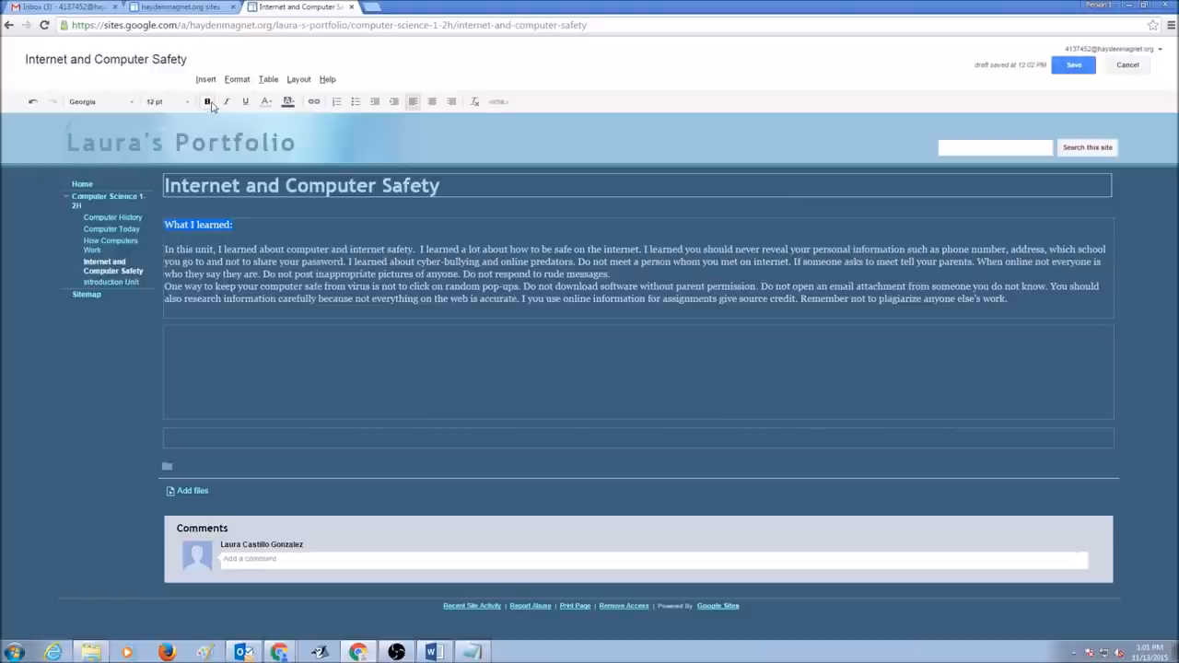
Step: Bold the 'What I learned:' heading and select the safety paragraph text beneath it
left_click(265, 102)
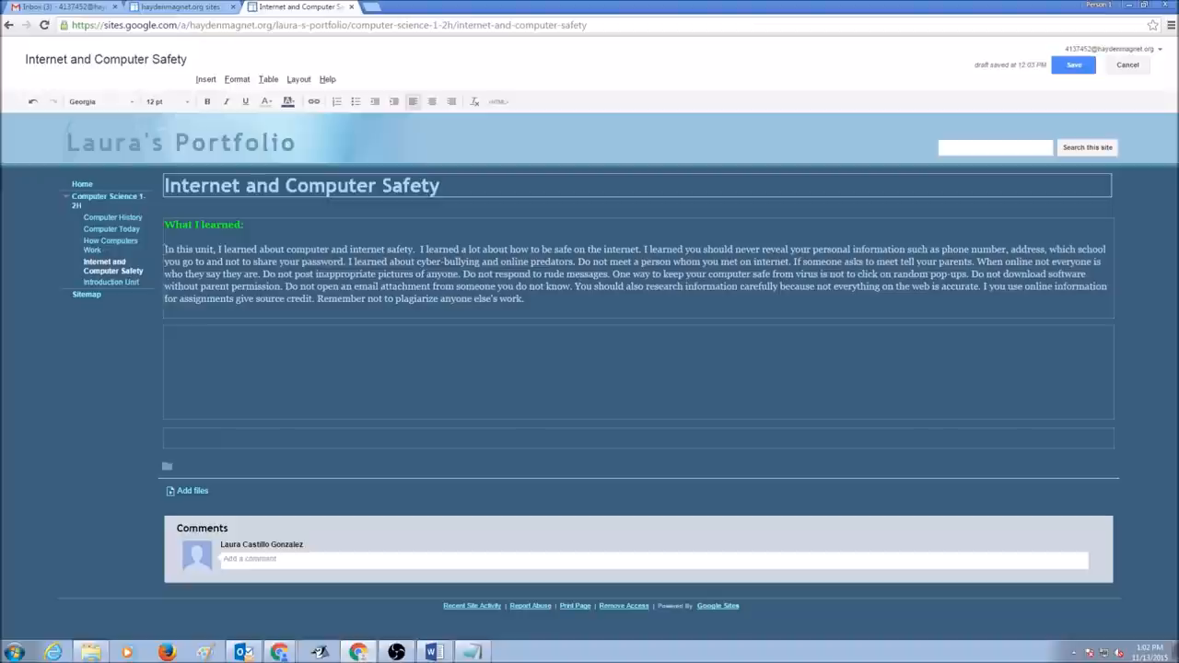
left_click_drag(164, 248, 523, 299)
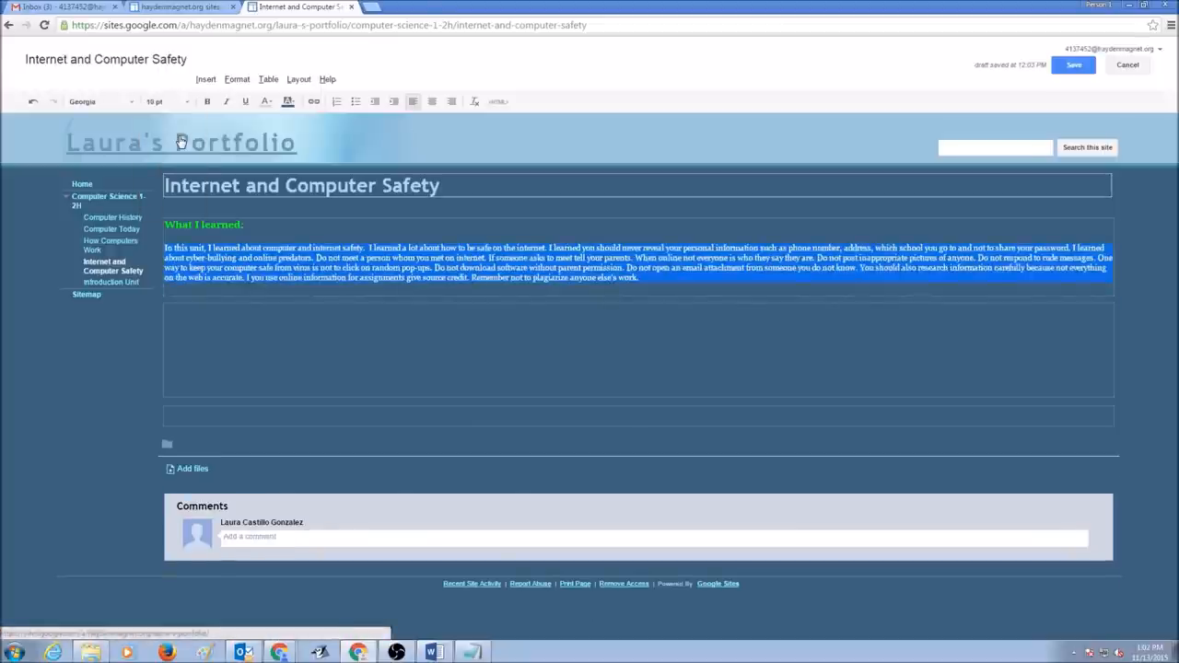
left_click(170, 101)
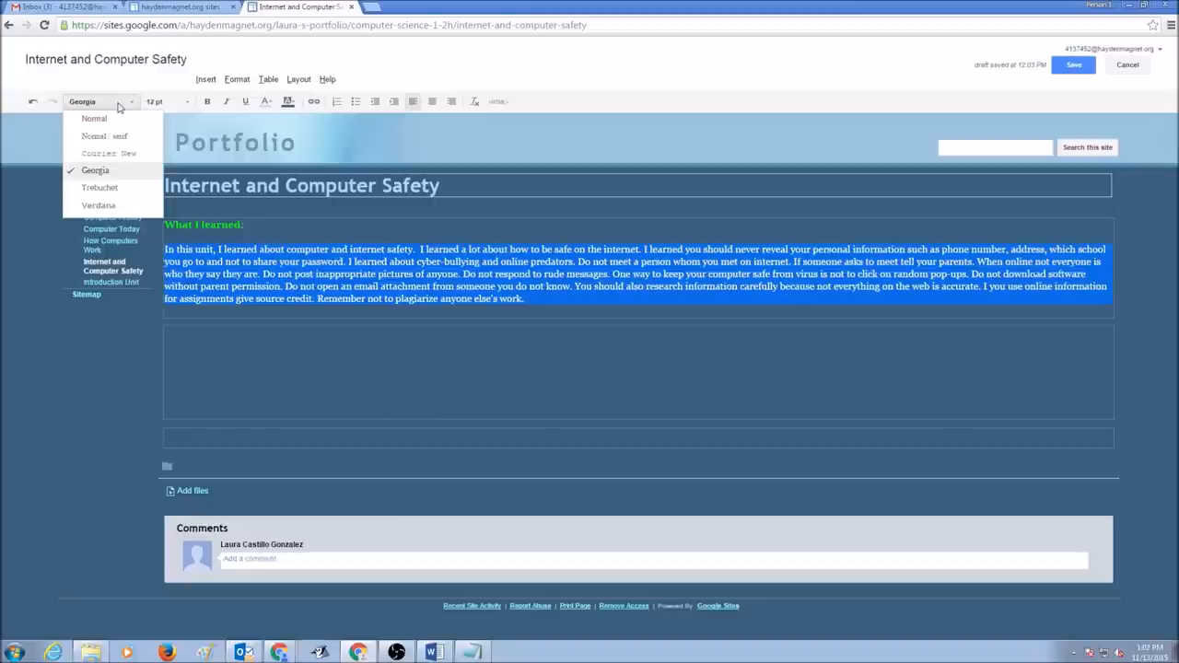
left_click(95, 118)
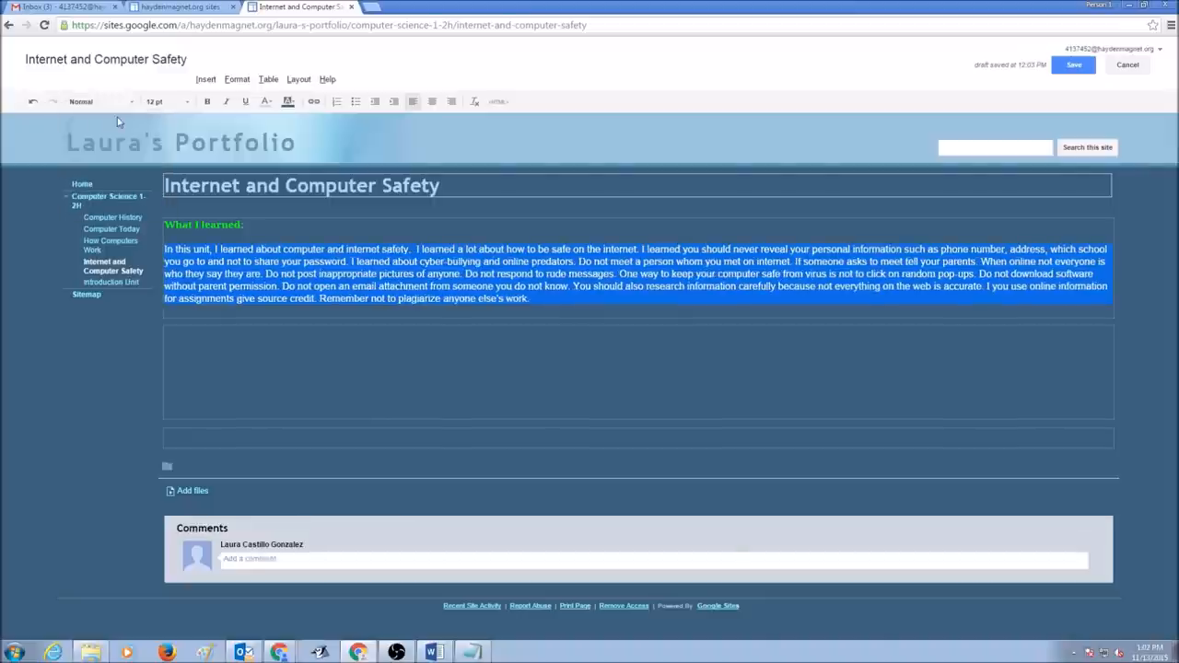
left_click(100, 103)
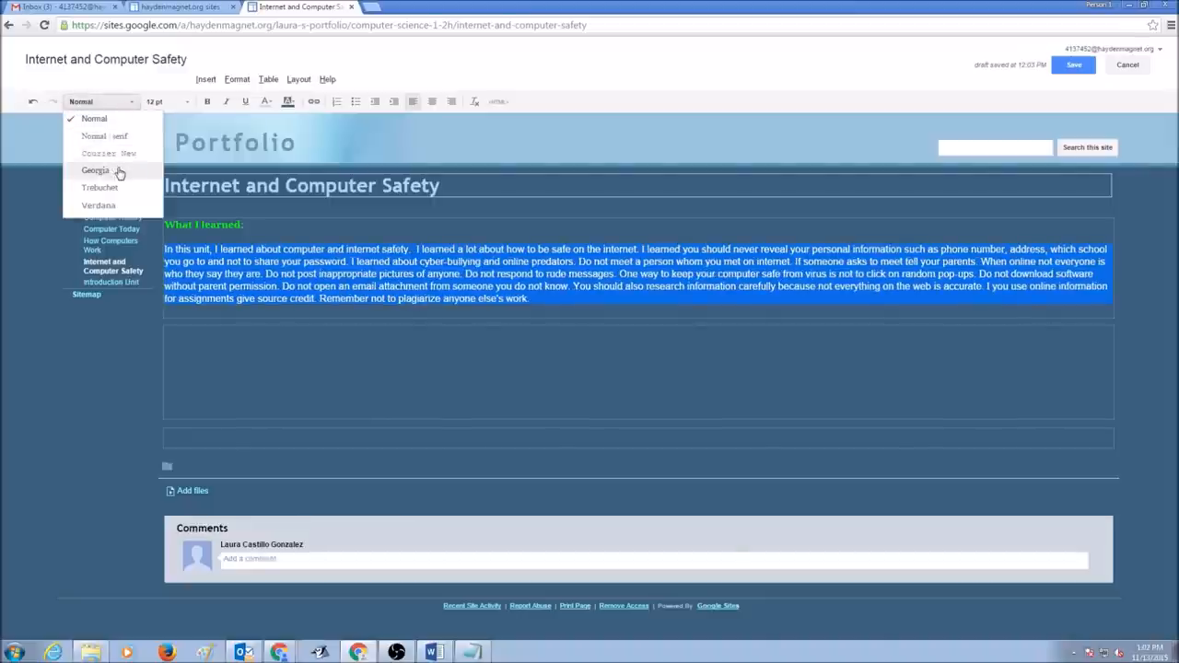
left_click(95, 169)
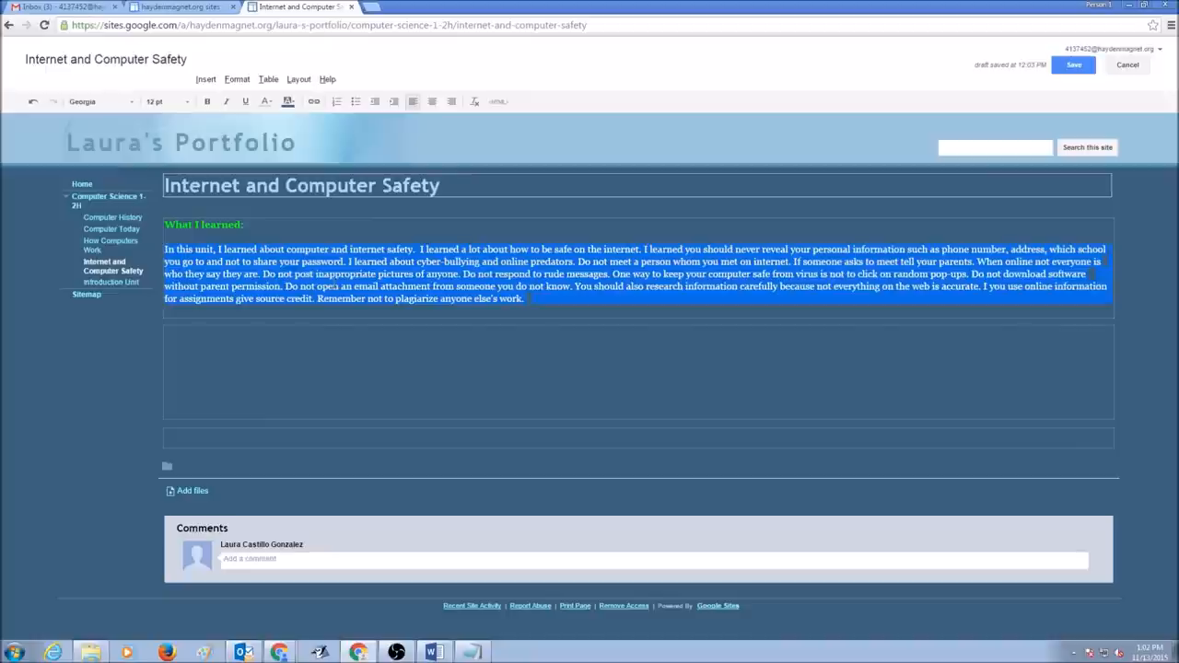
left_click(413, 344)
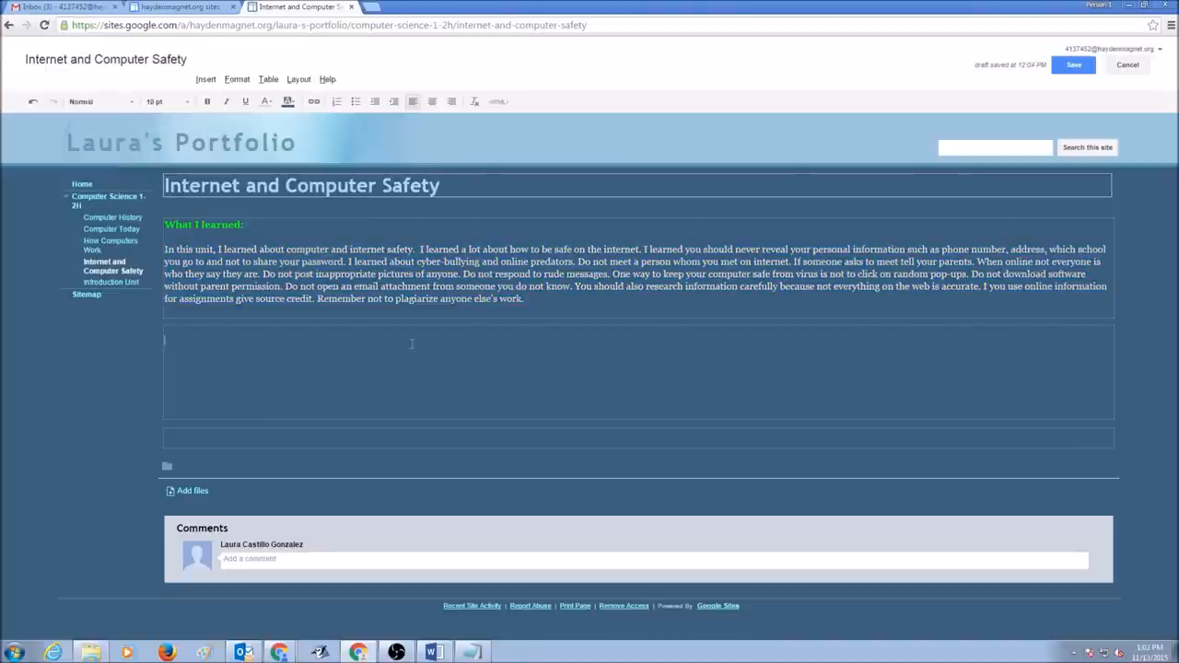
Step: Add a 'Software Used:' heading below the paragraph and set it to Georgia
type("S")
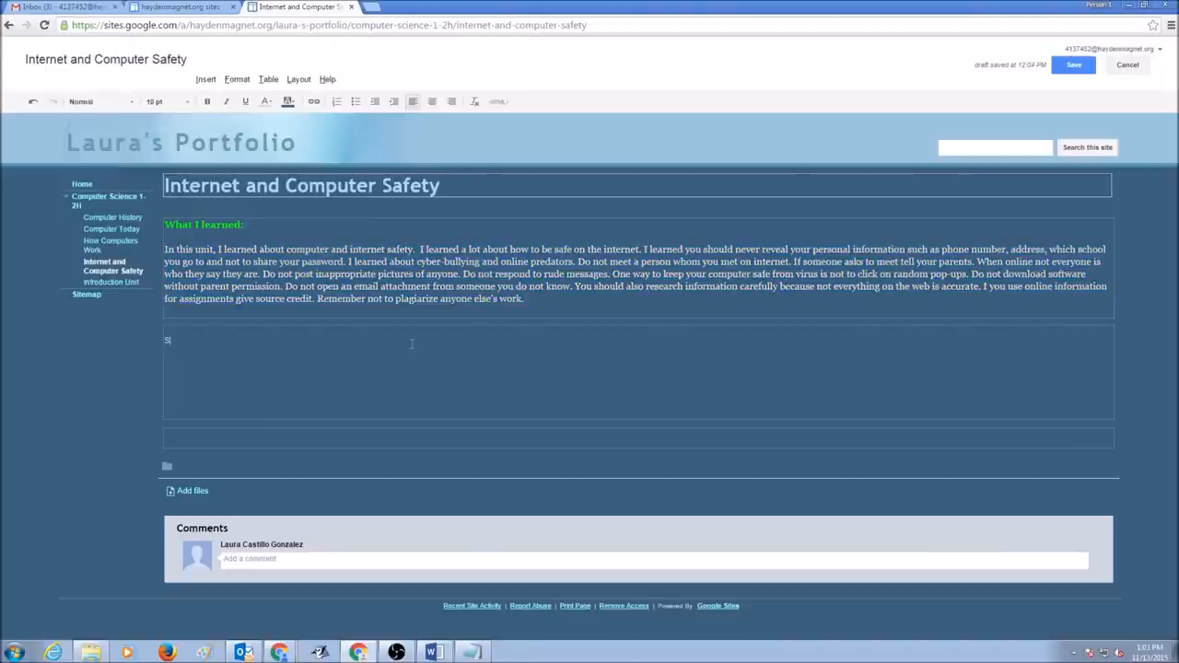
type("oftware")
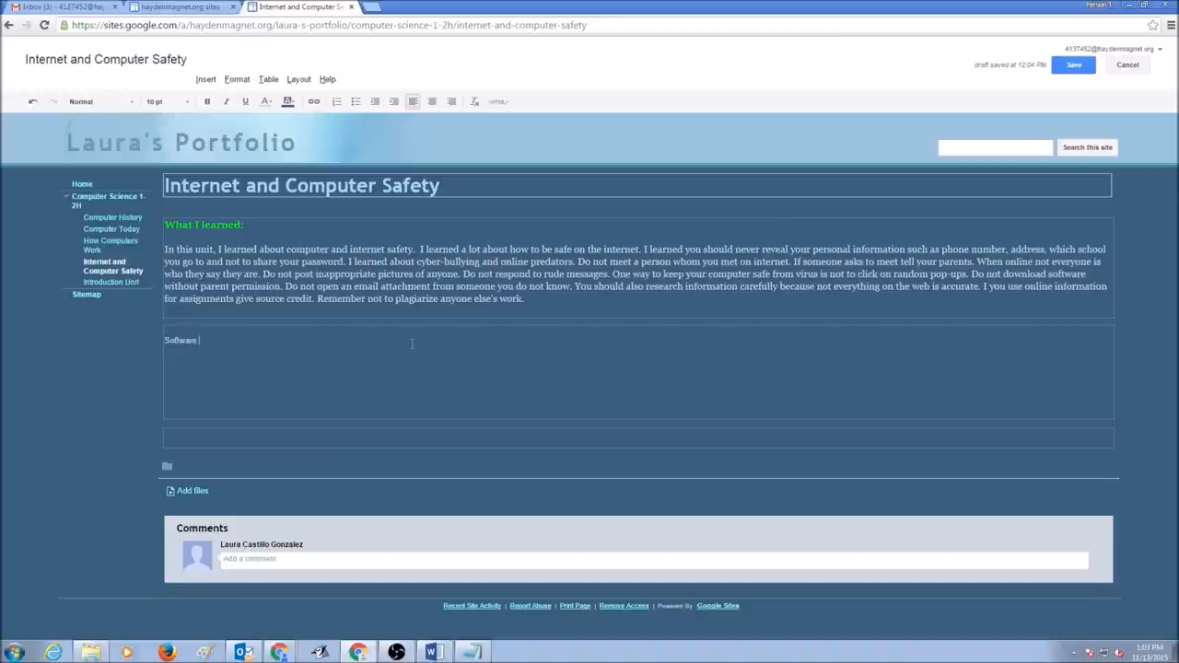
type("Used:")
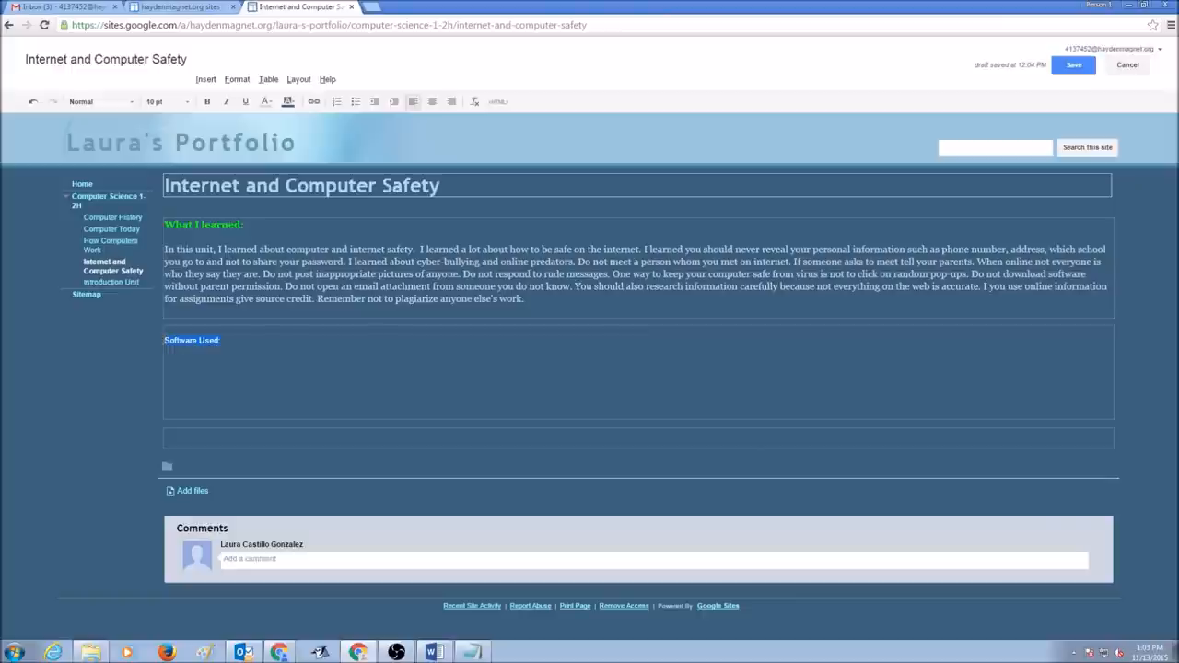
left_click(96, 102)
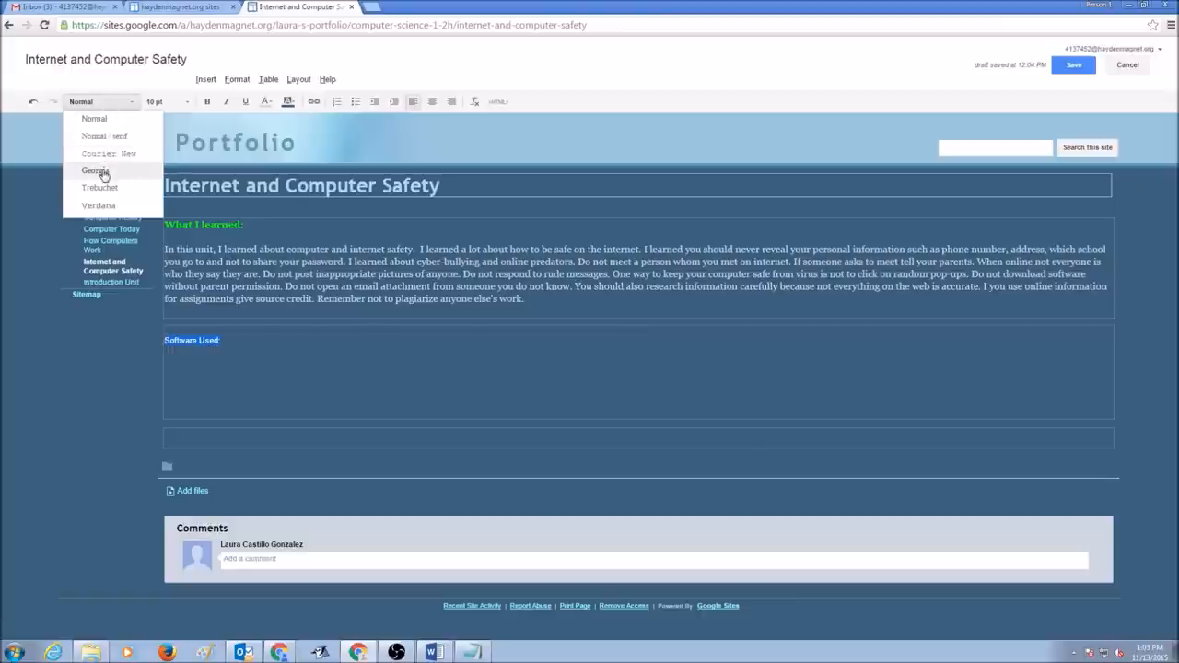
left_click(96, 169)
type("Comic Life")
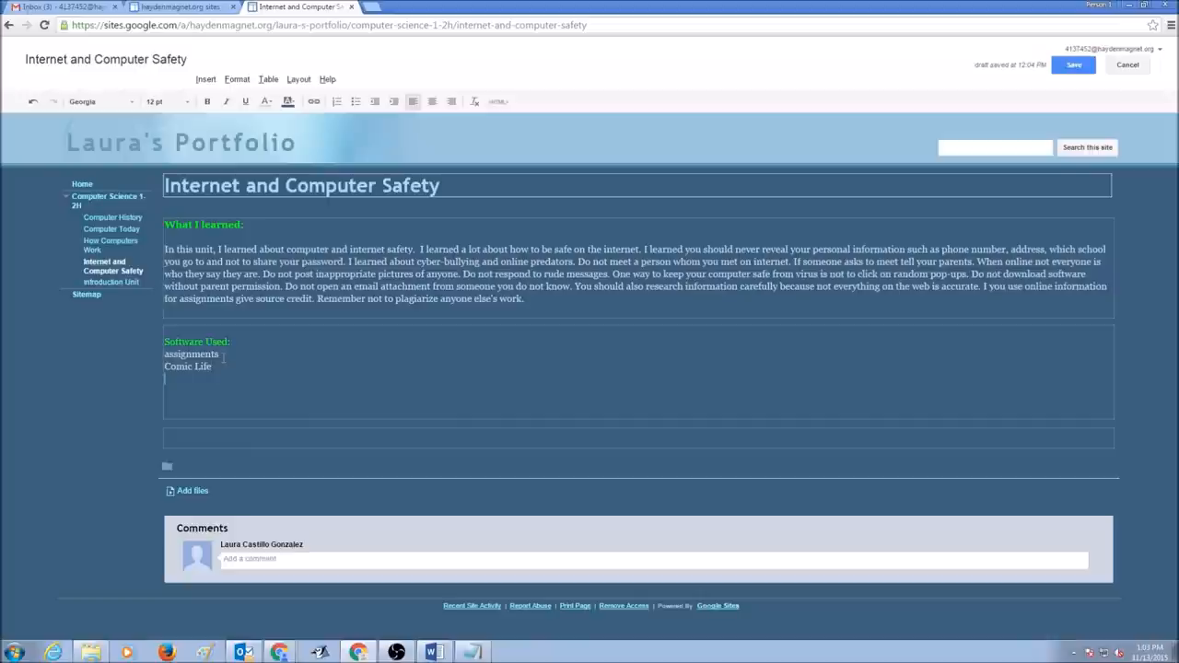
Step: List Microsoft Word under Software Used, correcting its spelling to 'Microsoft'
type("Micro")
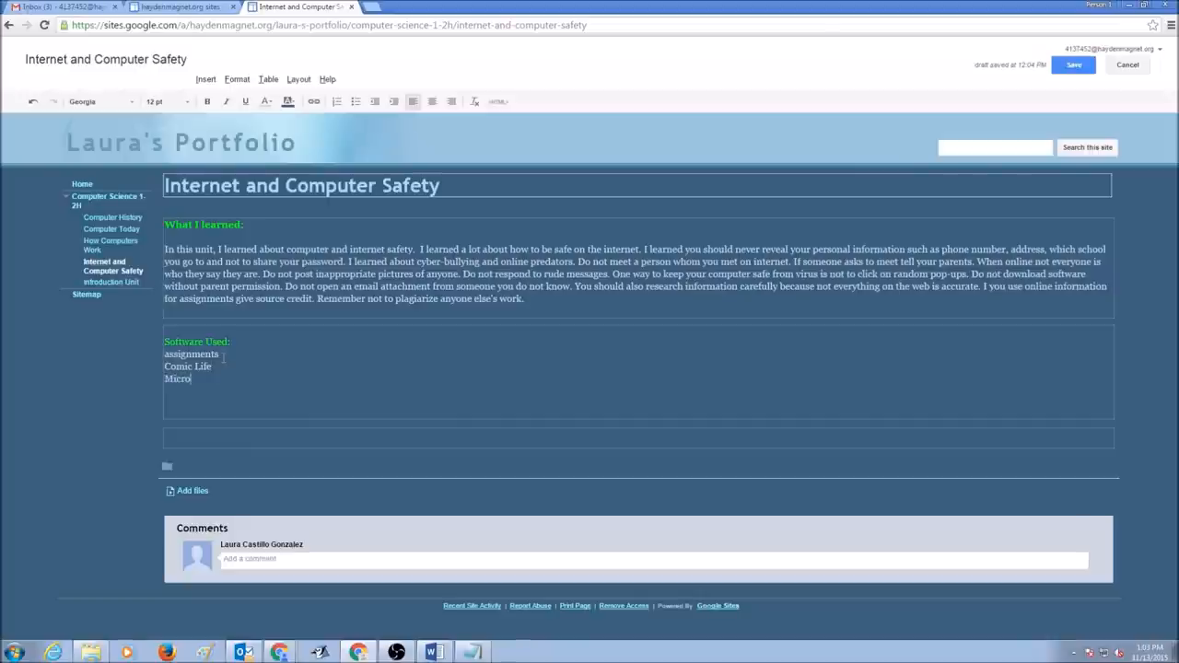
type("soft E")
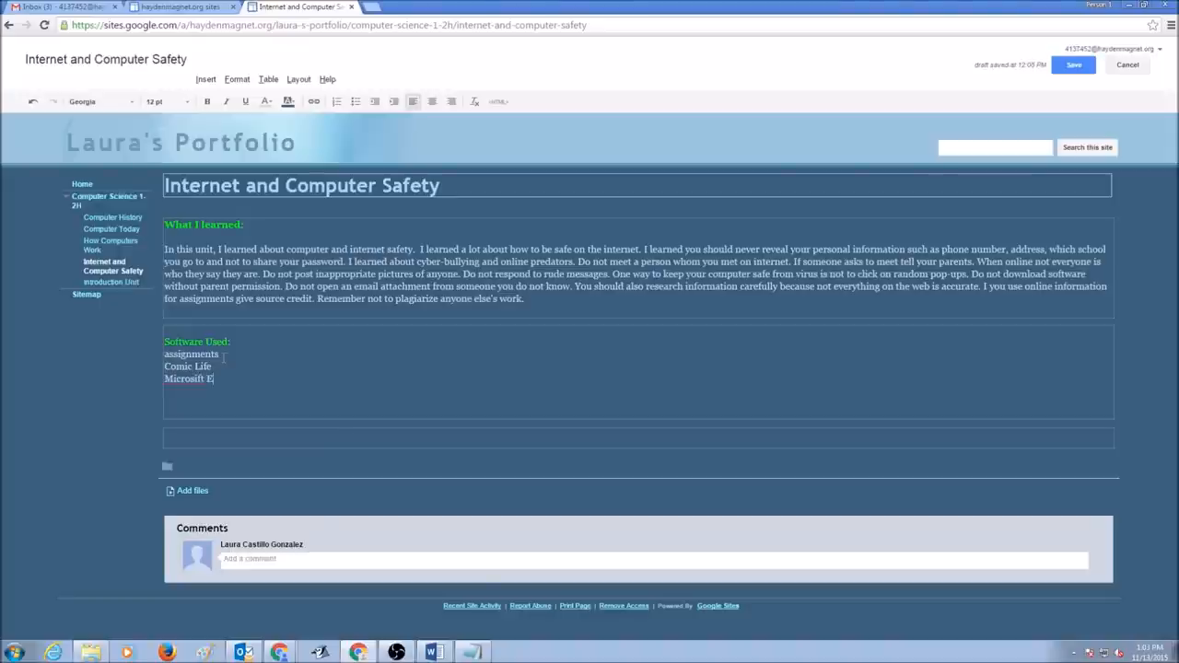
type("Word")
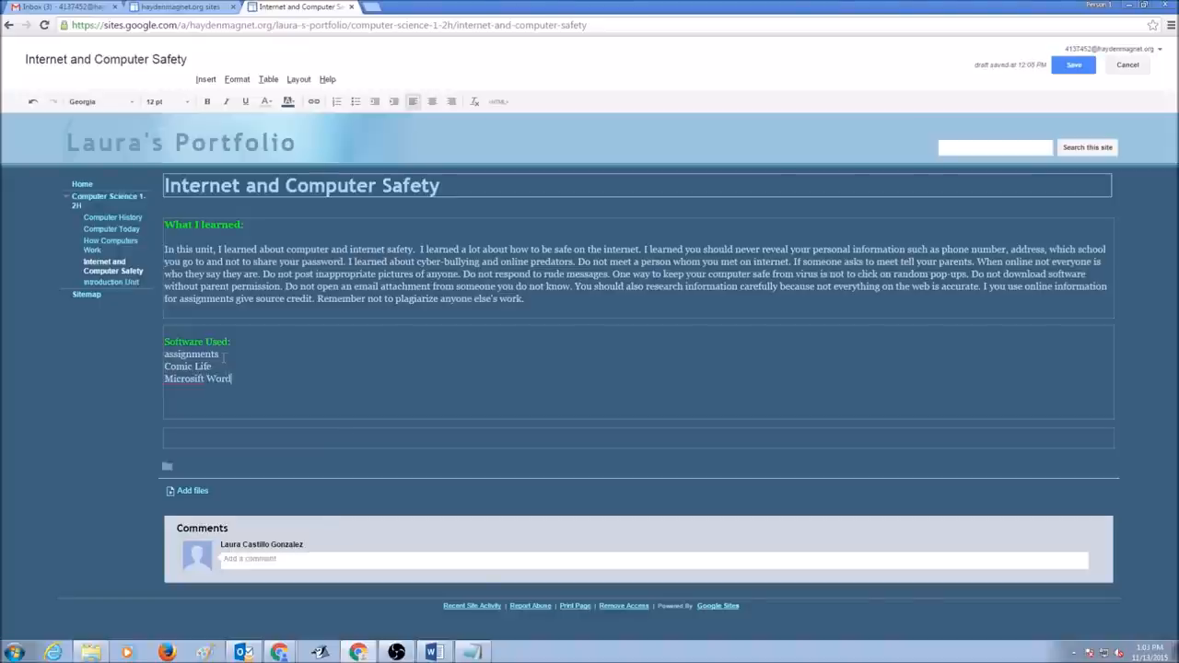
right_click(185, 380)
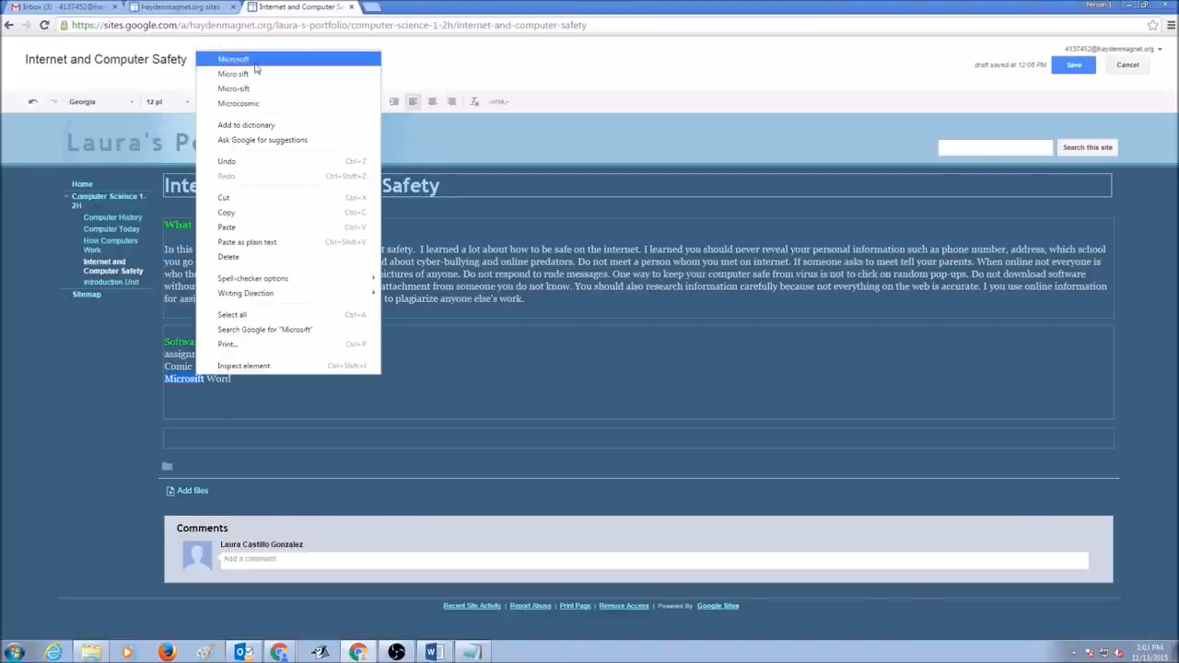
left_click(635, 433)
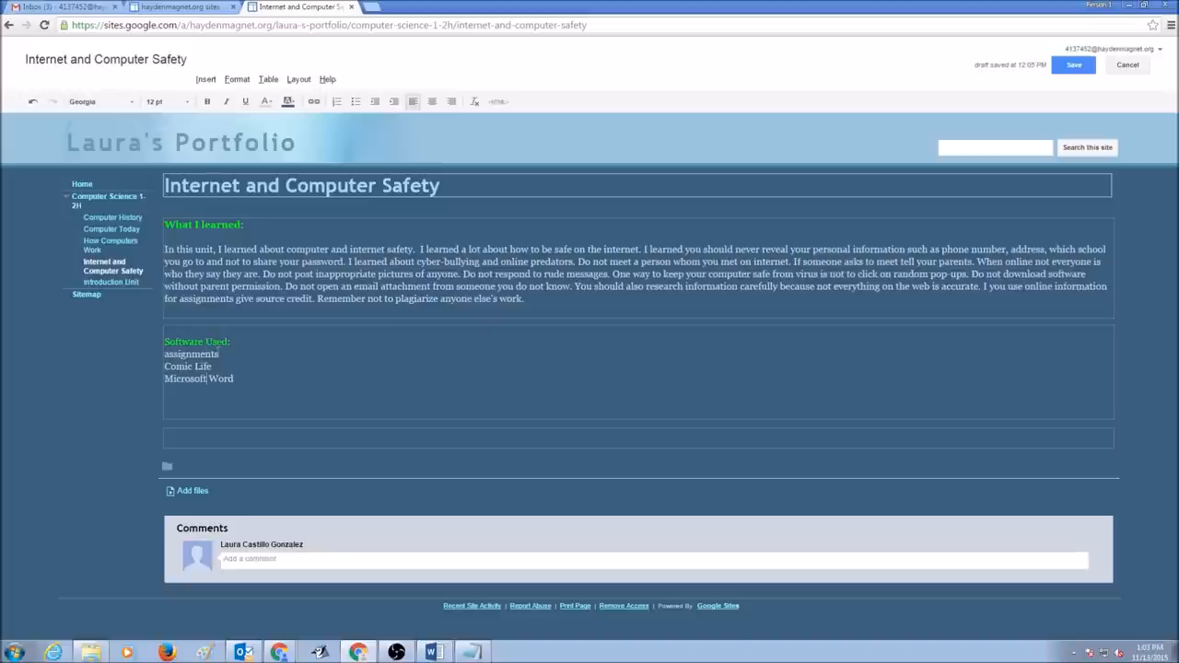
Step: Replace 'assignments' with Google Chrome in the list and save the page
double_click(190, 354)
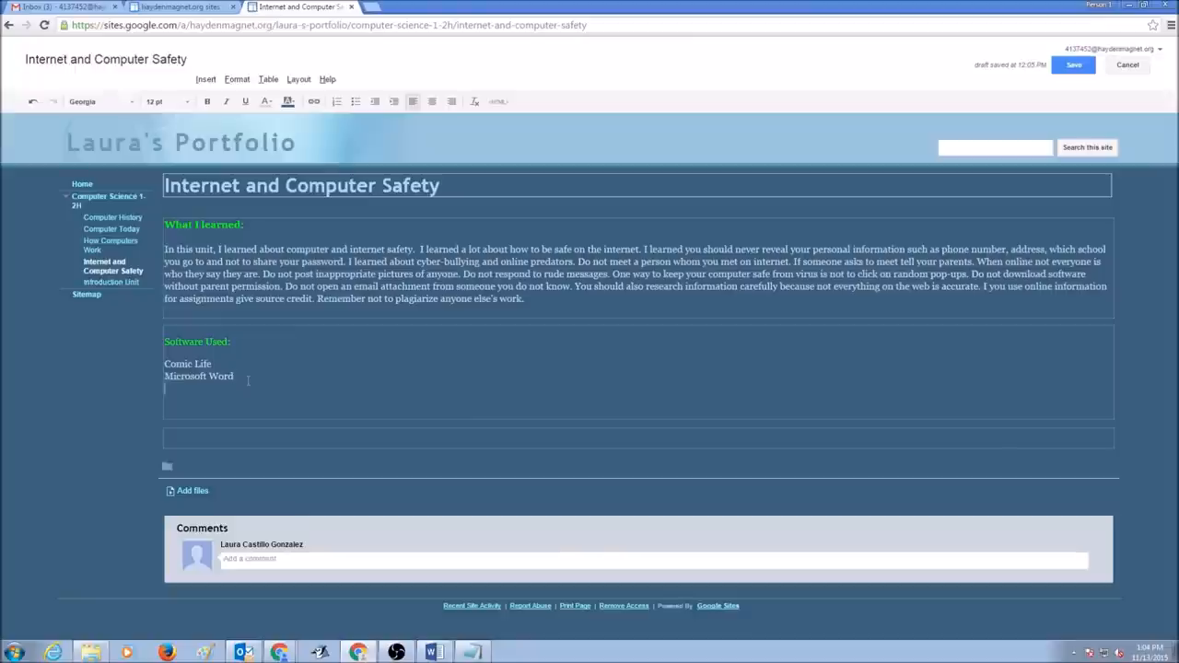
type("Google")
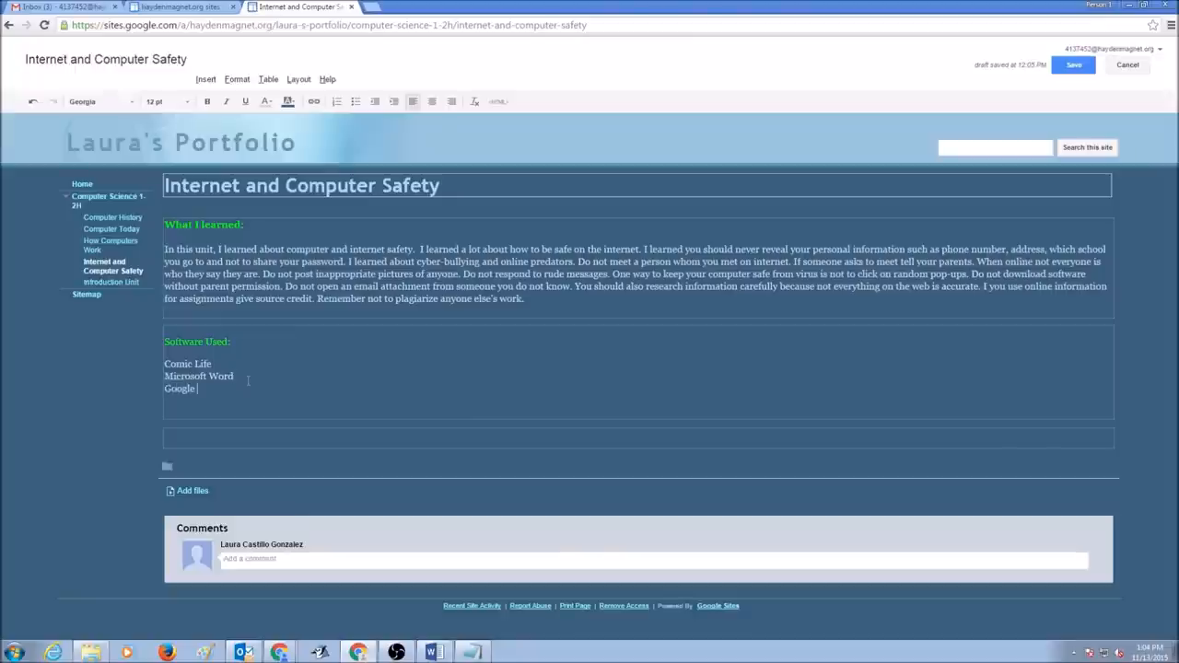
type("Chrome")
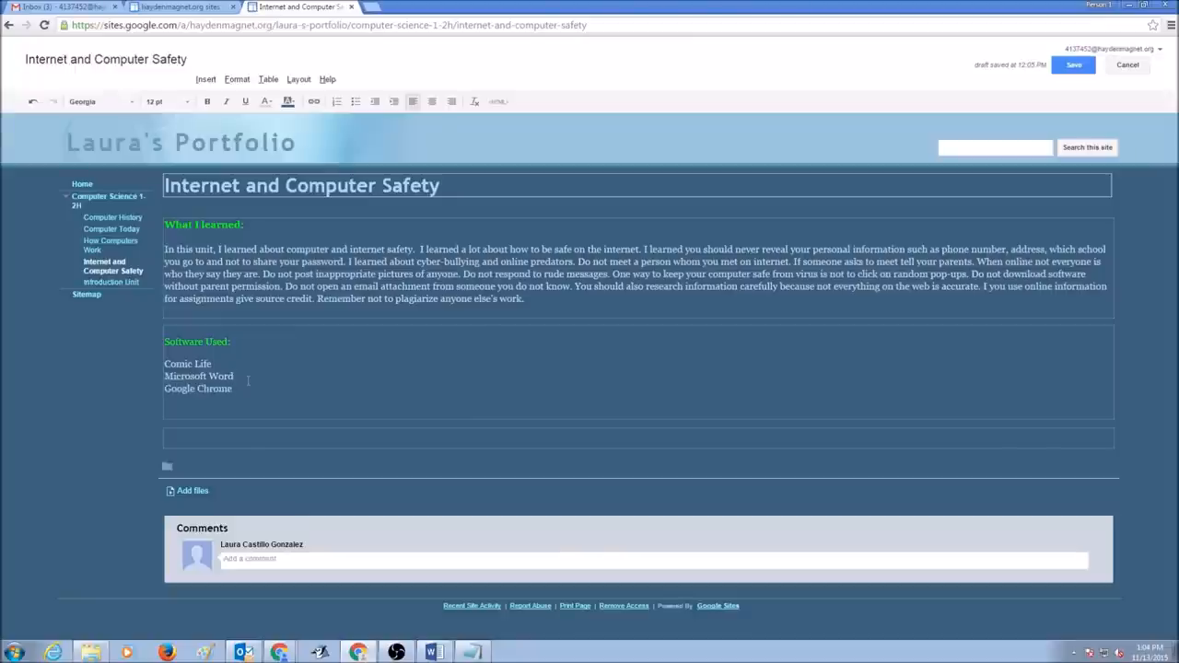
left_click(232, 389)
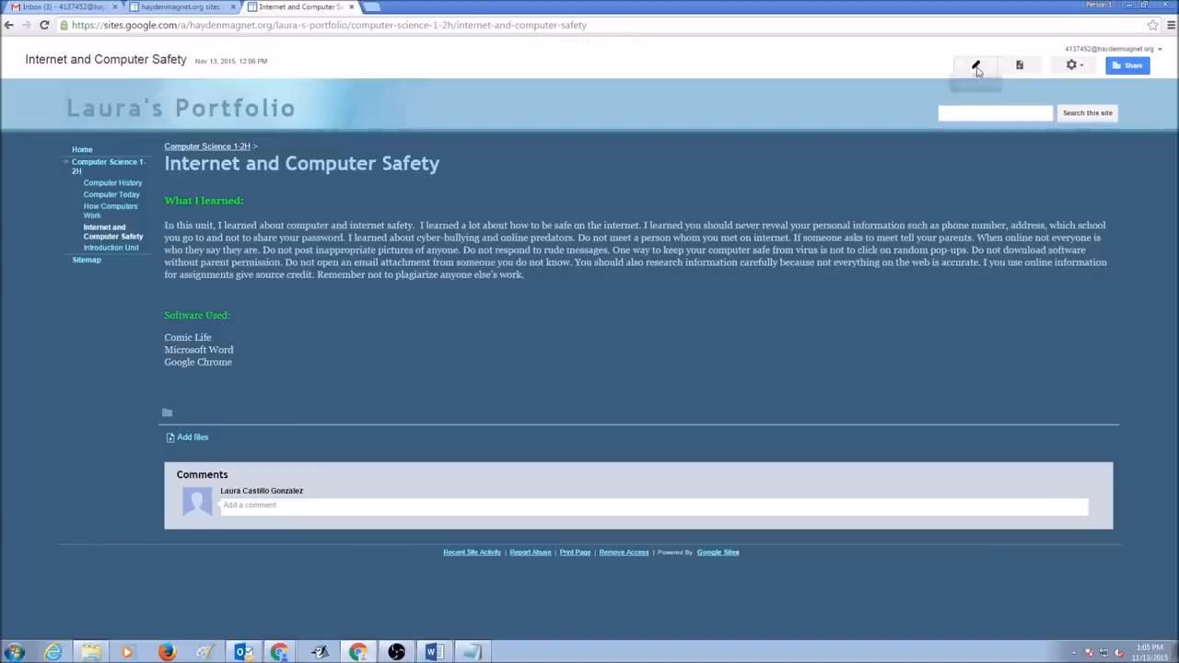
left_click(1002, 65)
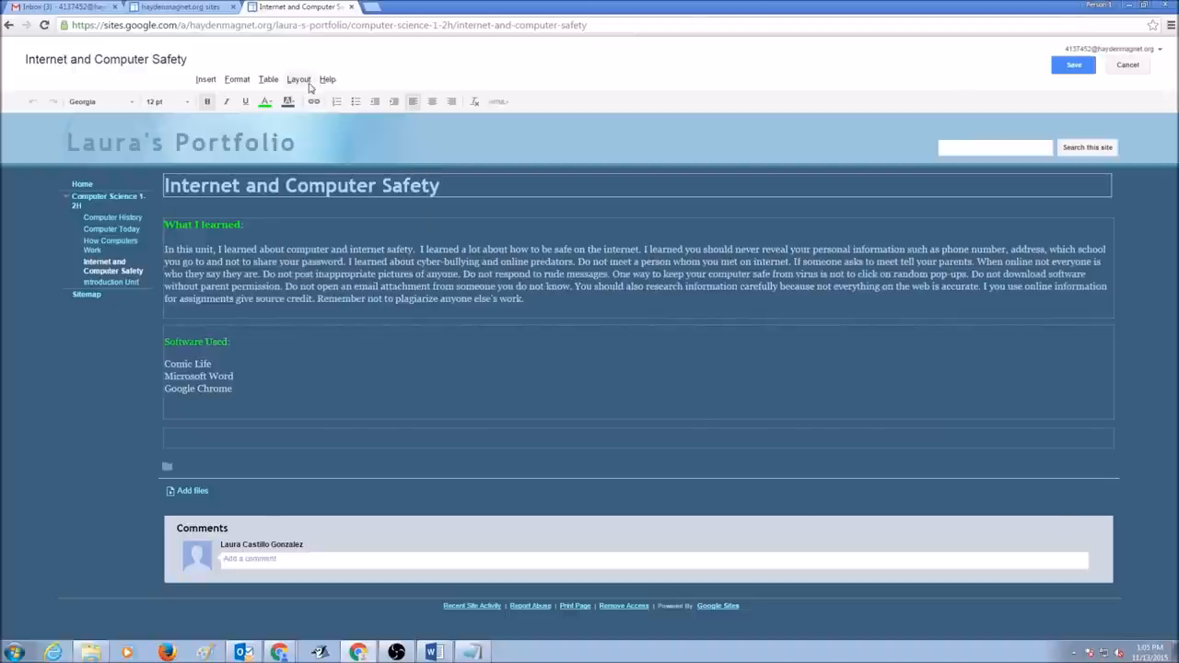
left_click(299, 79)
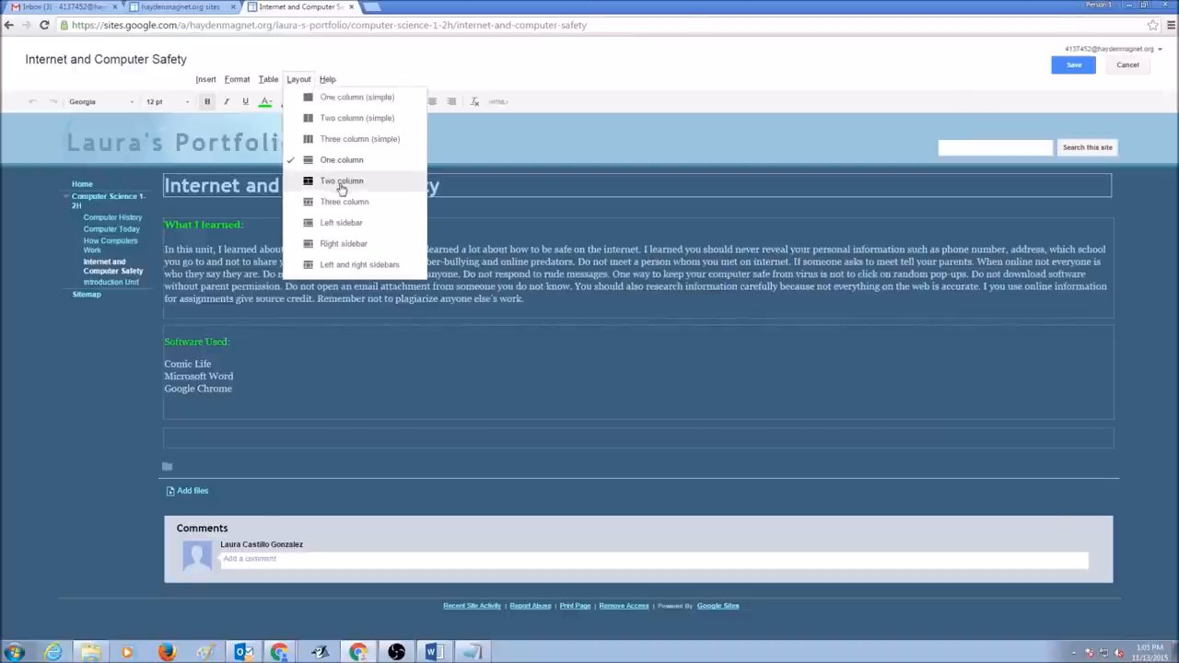
left_click(343, 180)
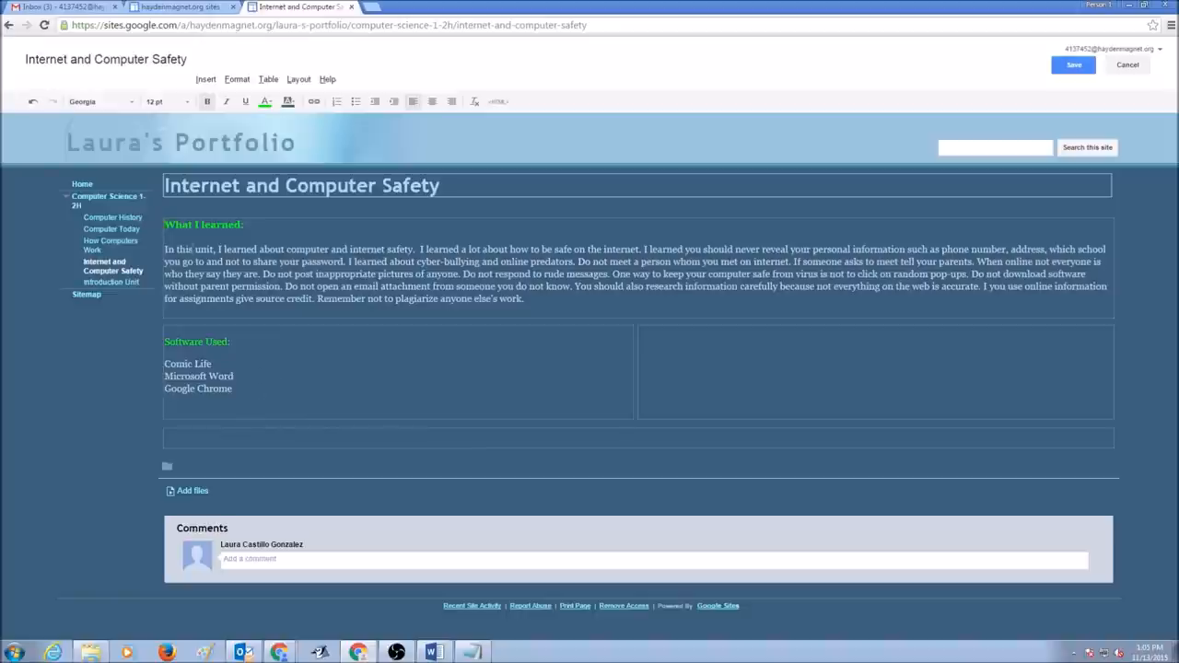
left_click_drag(164, 341, 236, 386)
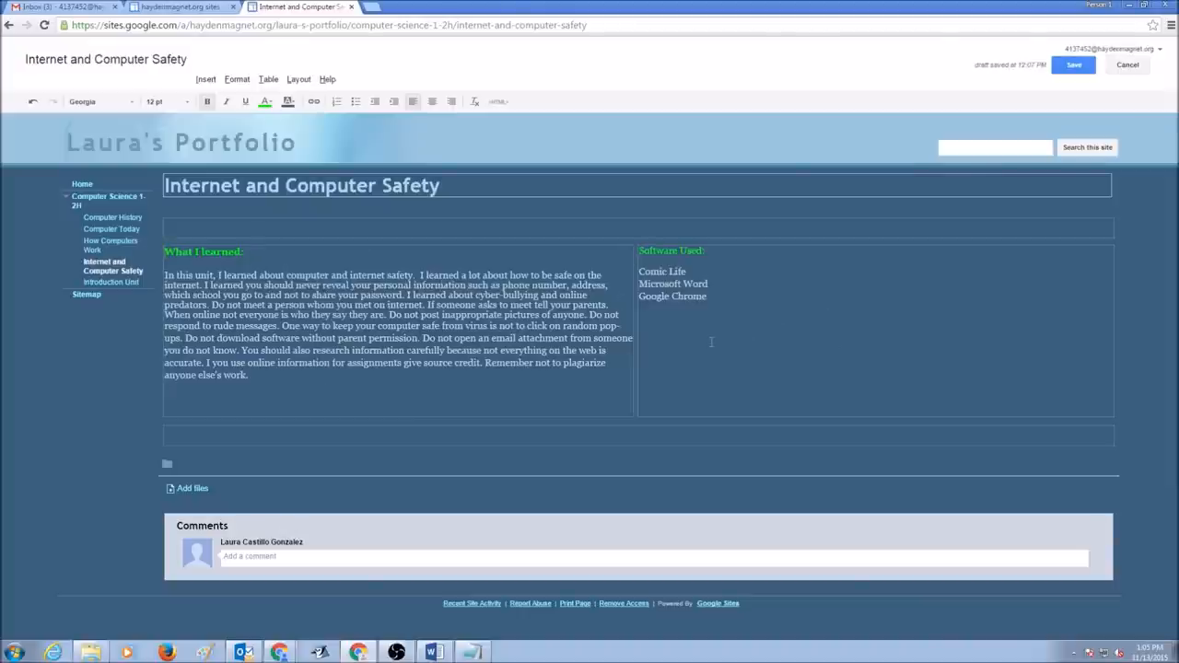
left_click(1069, 66)
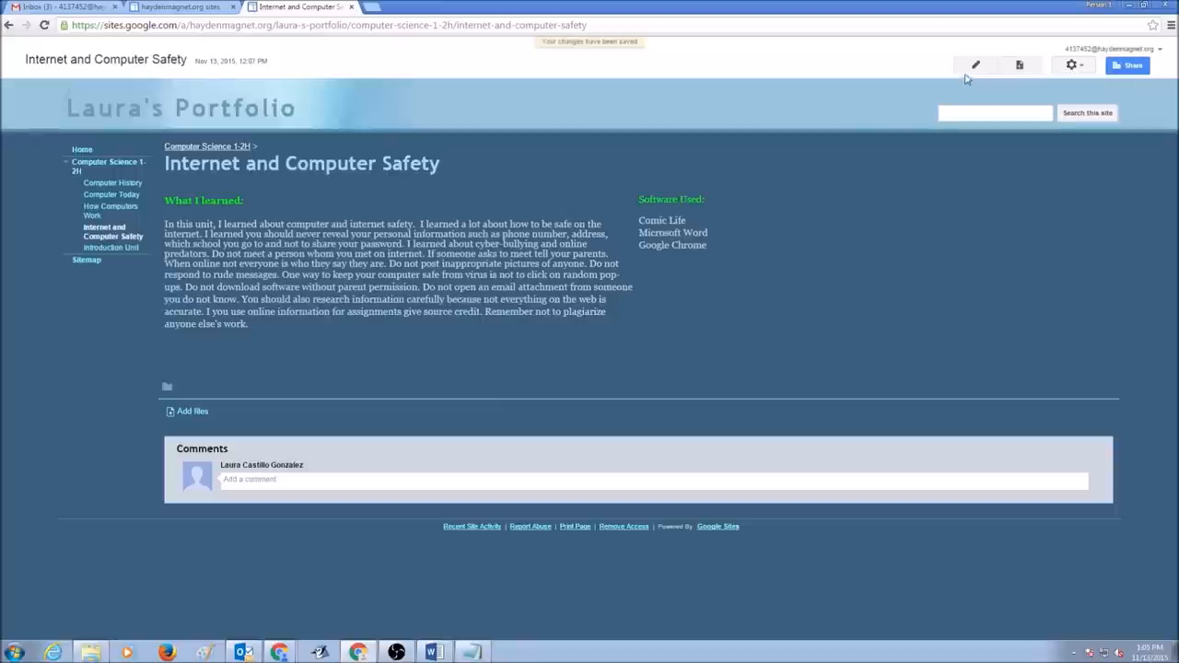
left_click(977, 65)
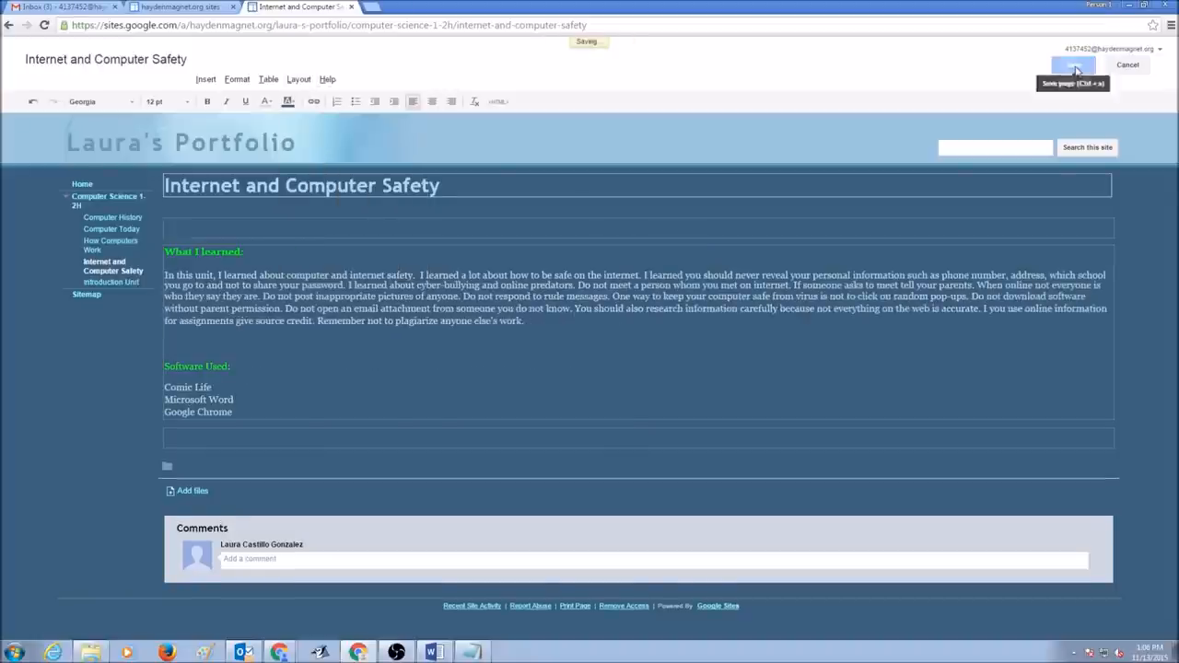
left_click(1076, 67)
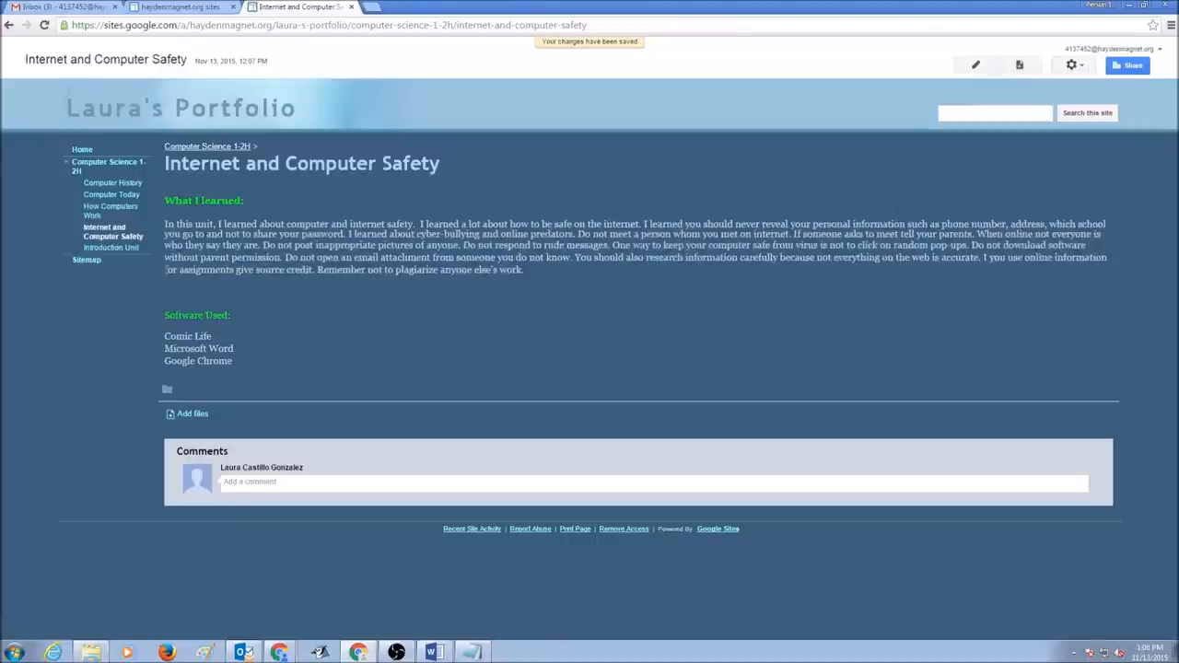
mouse_move(134, 188)
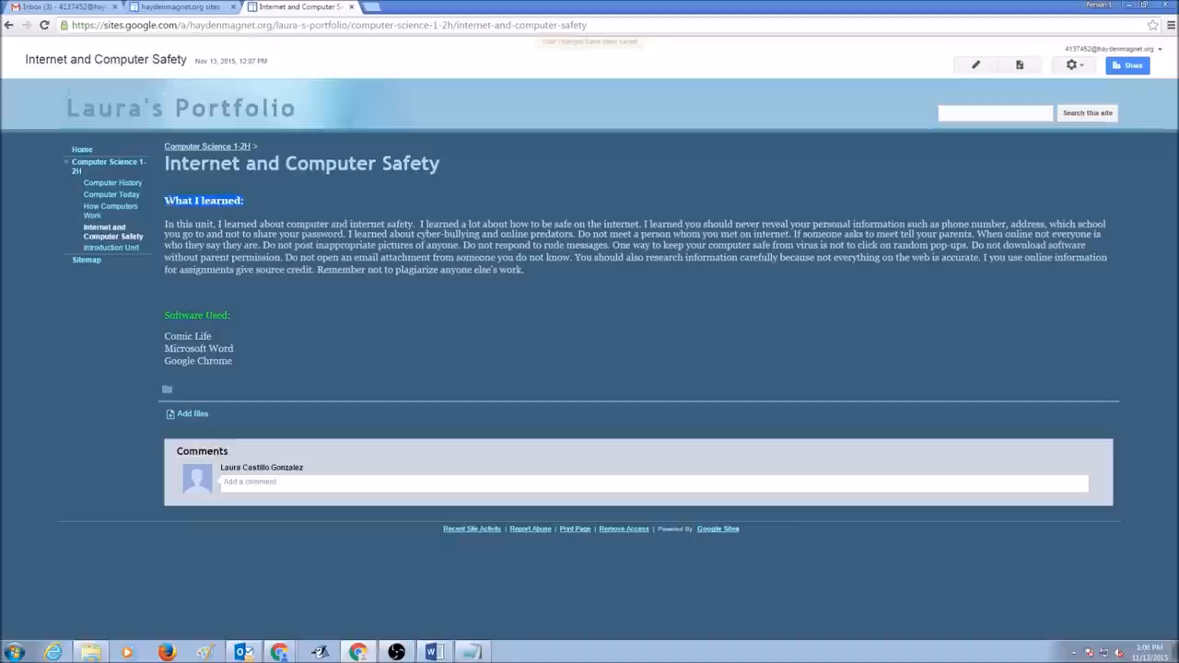
Step: Edit the Computer History page and enter 'What I learned:' and 'Software Used:' headings
left_click(112, 183)
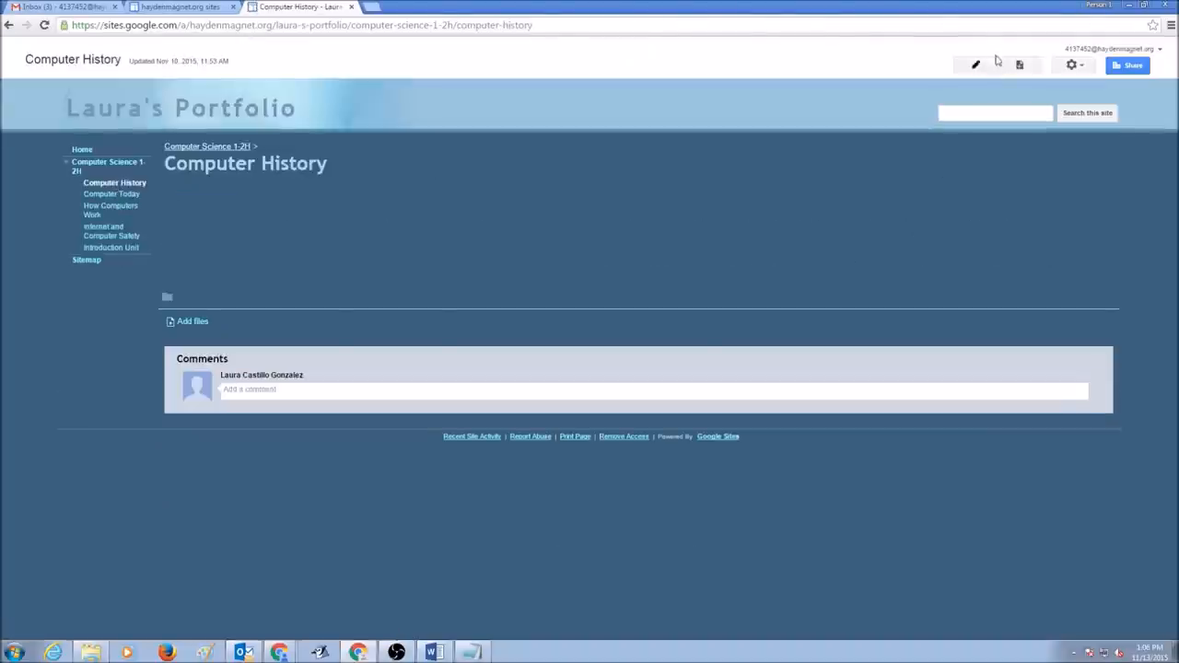
left_click(976, 65)
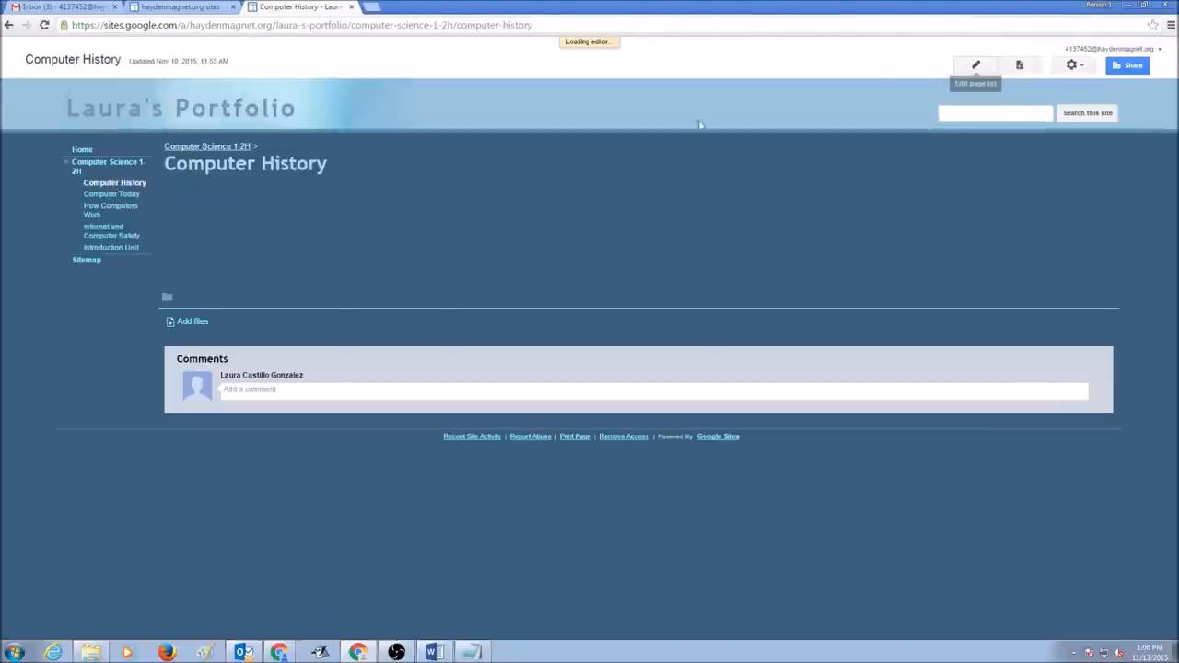
left_click(976, 64)
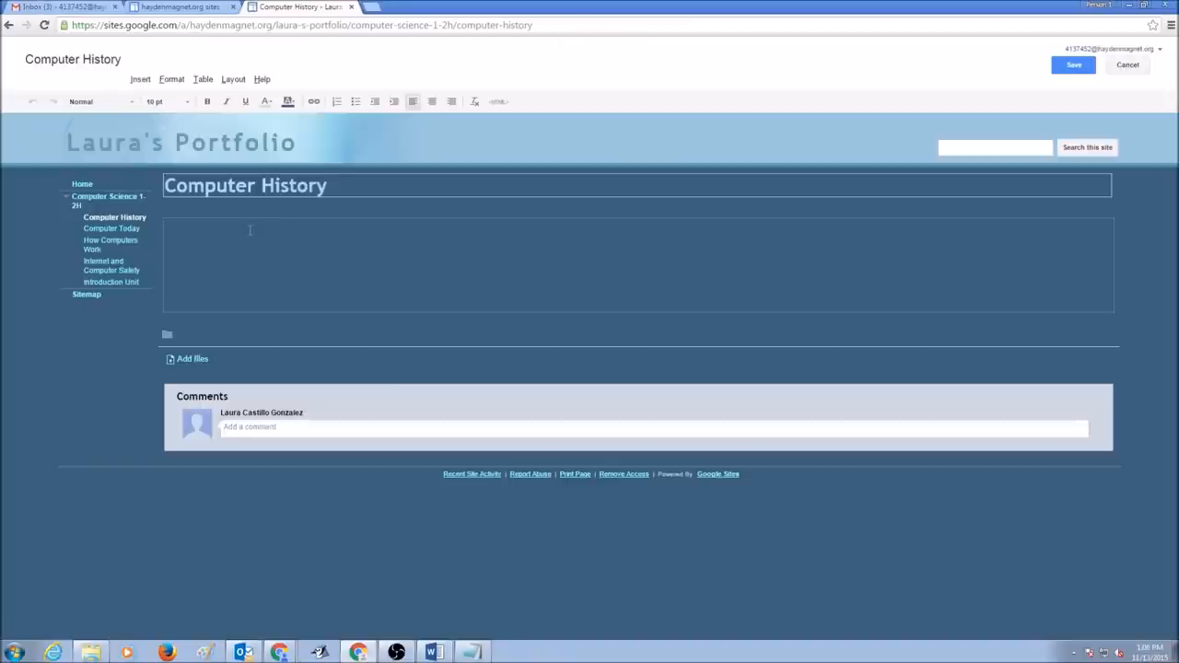
type("What I learned:")
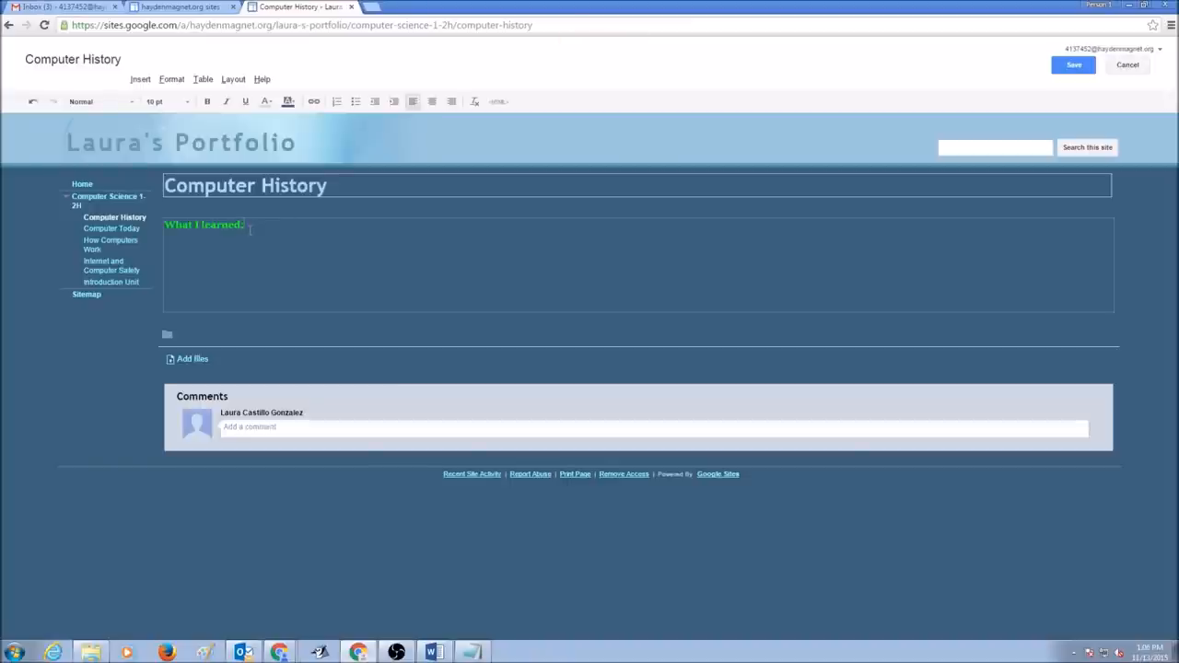
type("Software Used:")
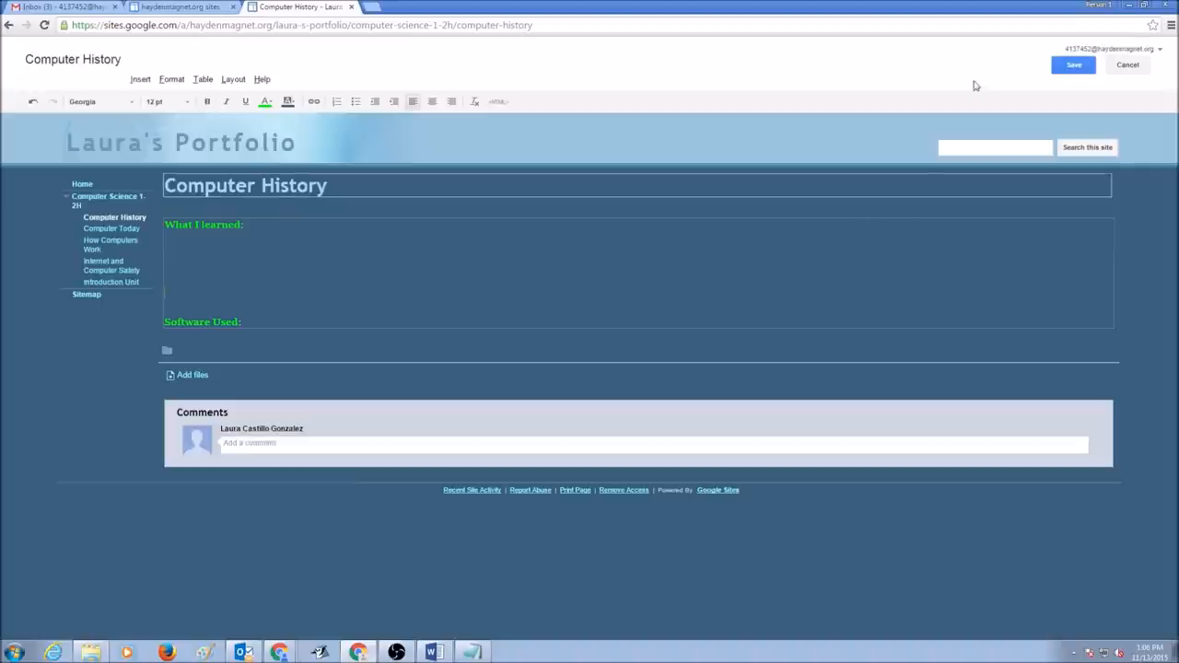
Step: Copy both green headings and save the Computer History page
left_click(1072, 66)
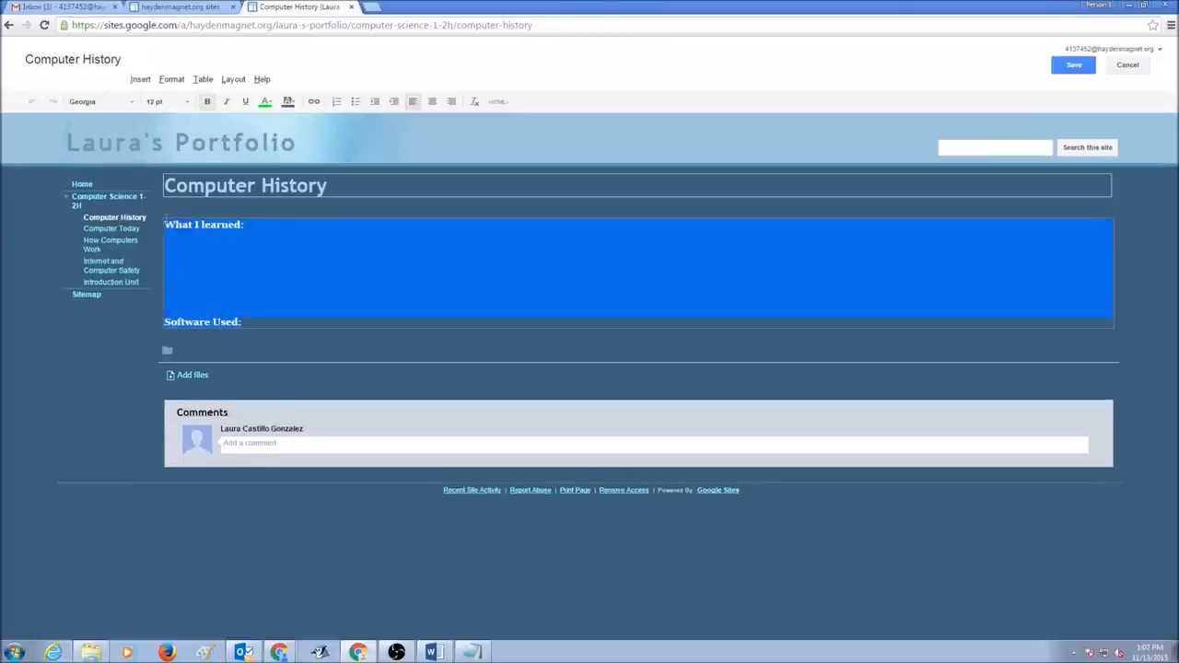
left_click(1068, 66)
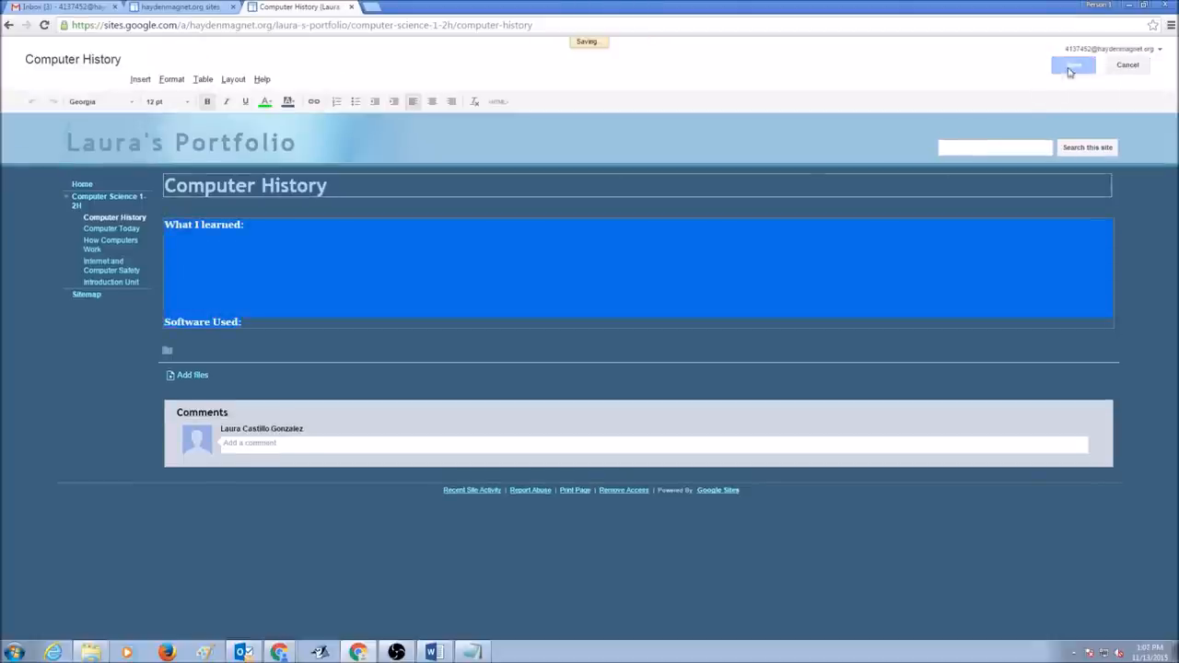
left_click(1069, 66)
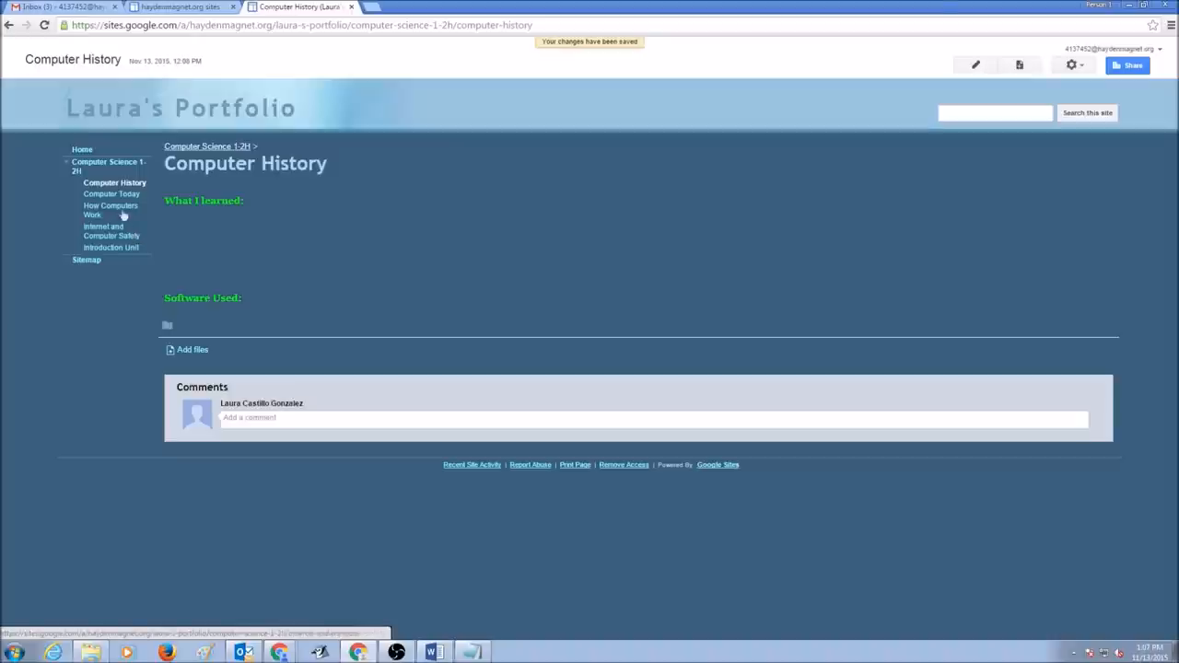
Step: Edit the Computer Today page, paste the two green headings, and save it
left_click(111, 193)
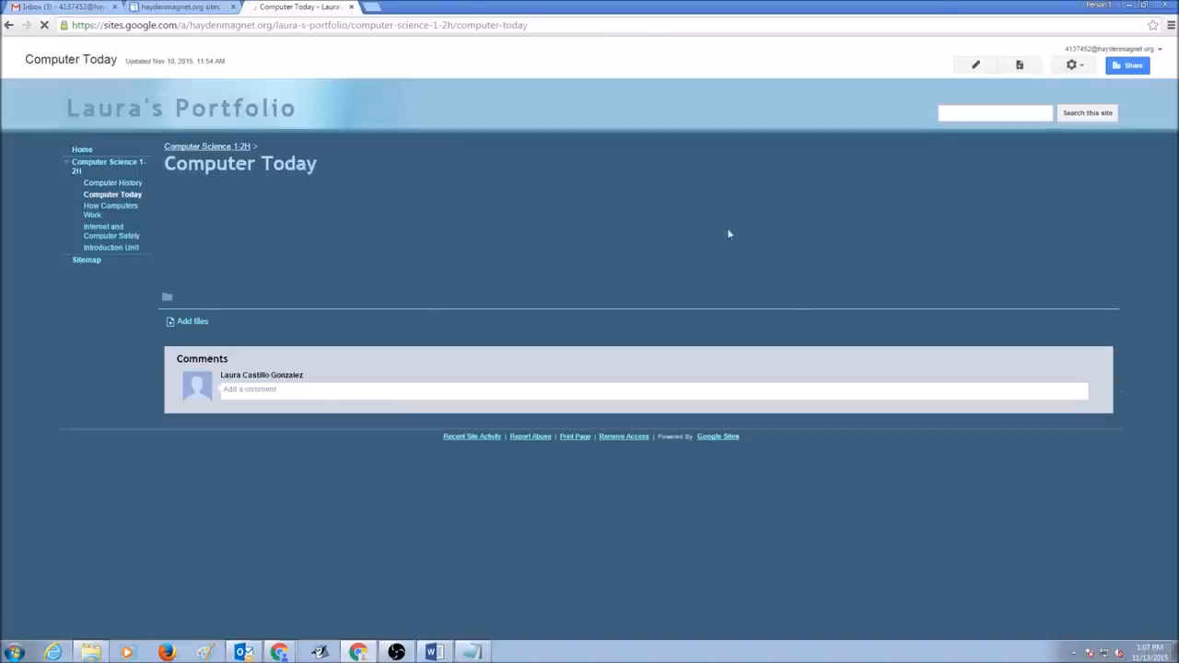
mouse_move(976, 65)
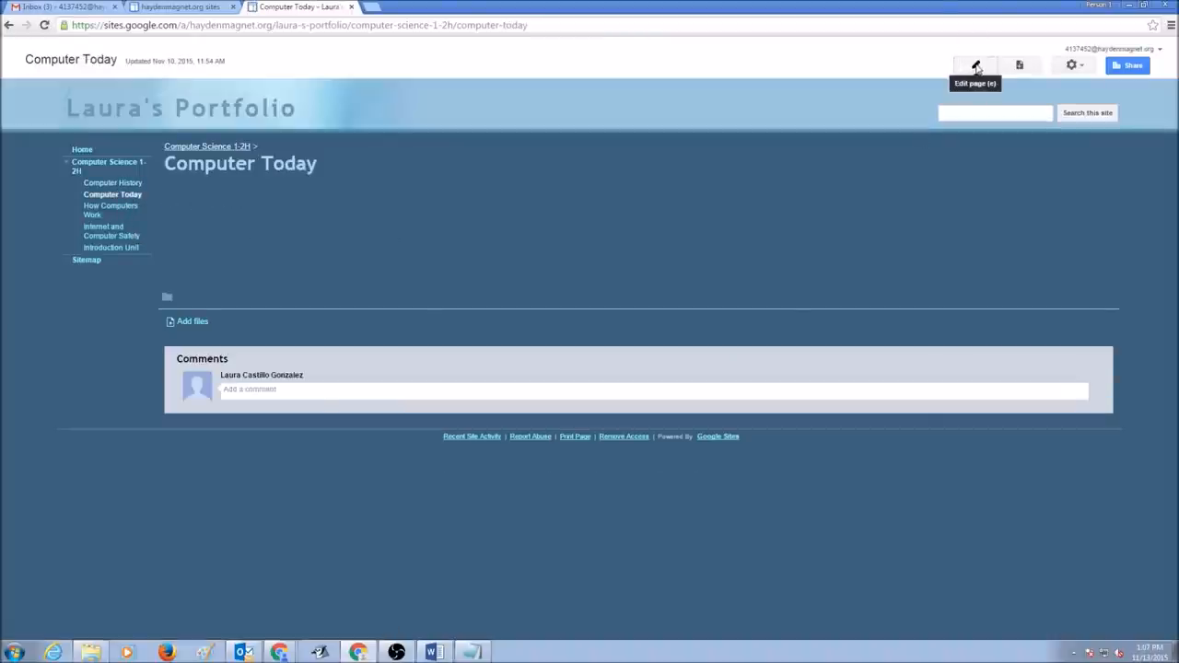
left_click(974, 62)
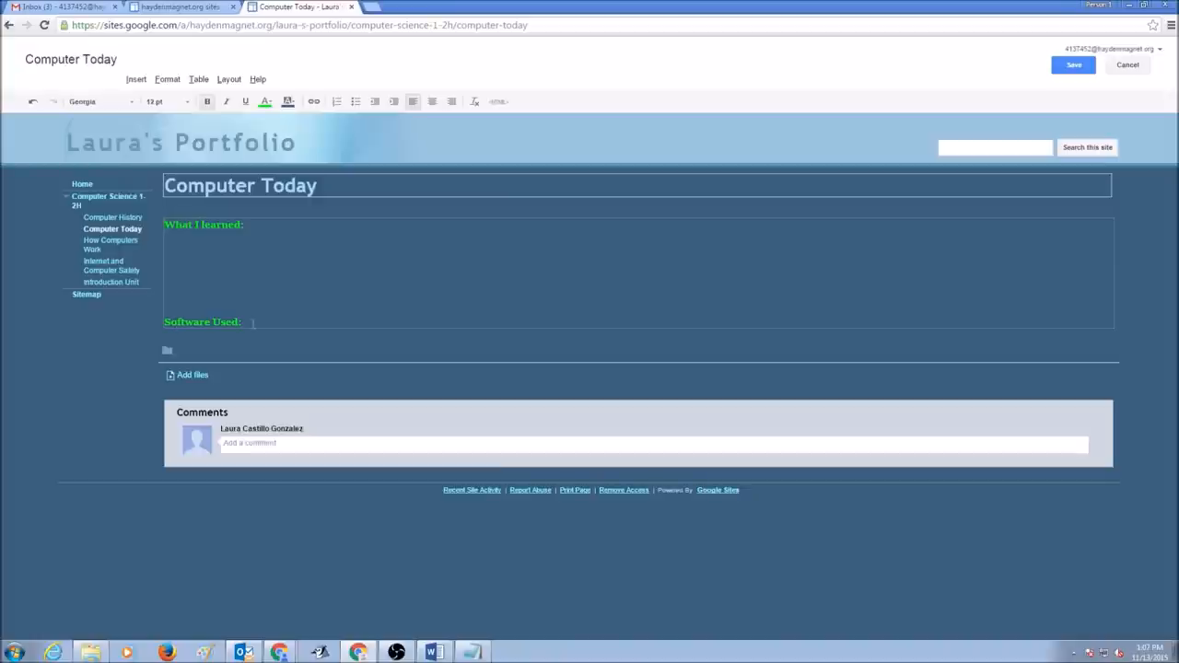
left_click(1072, 66)
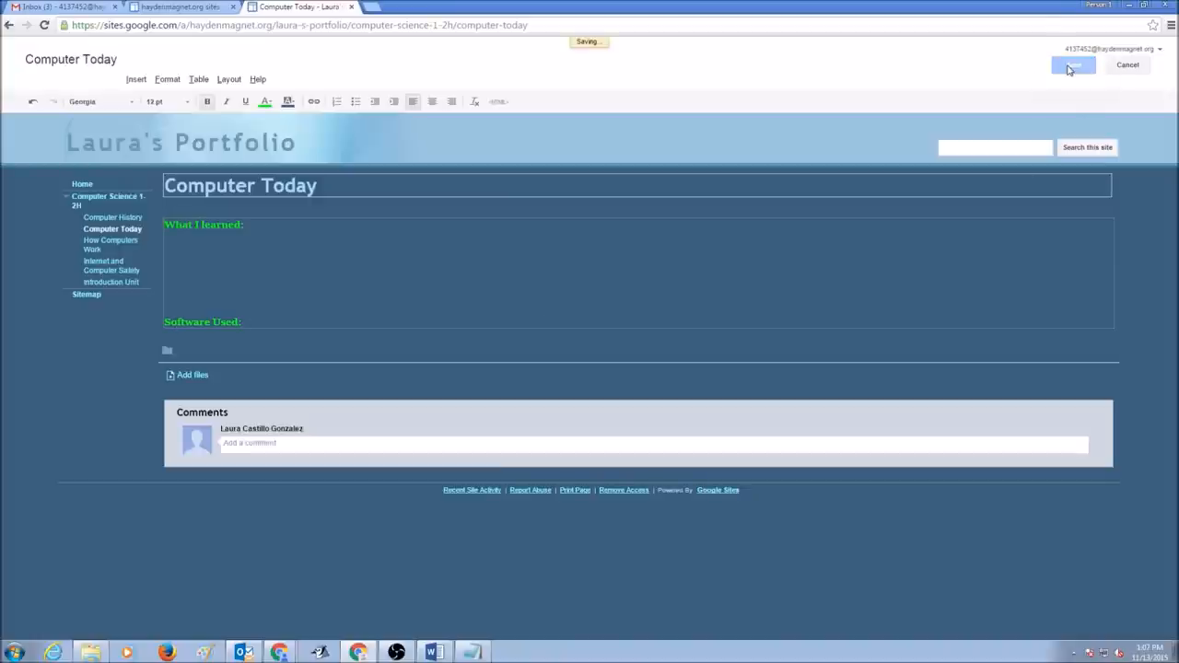
left_click(1072, 66)
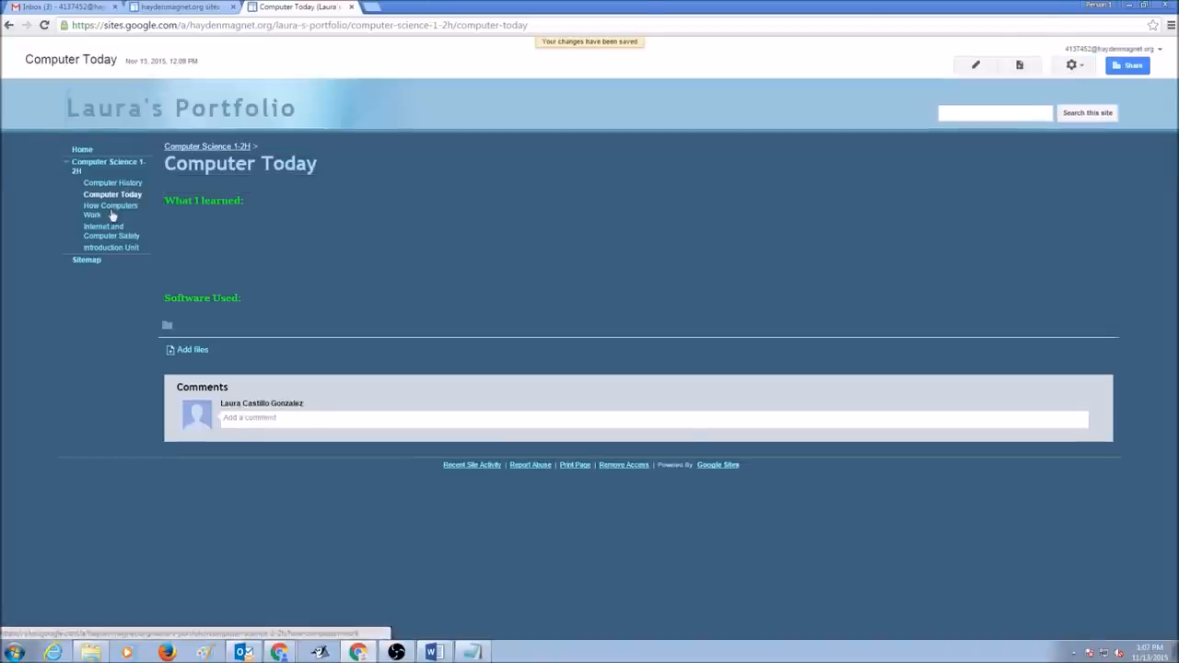
Step: Paste the green 'What I learned:' and 'Software Used:' headings into How Computers Work and save
left_click(111, 210)
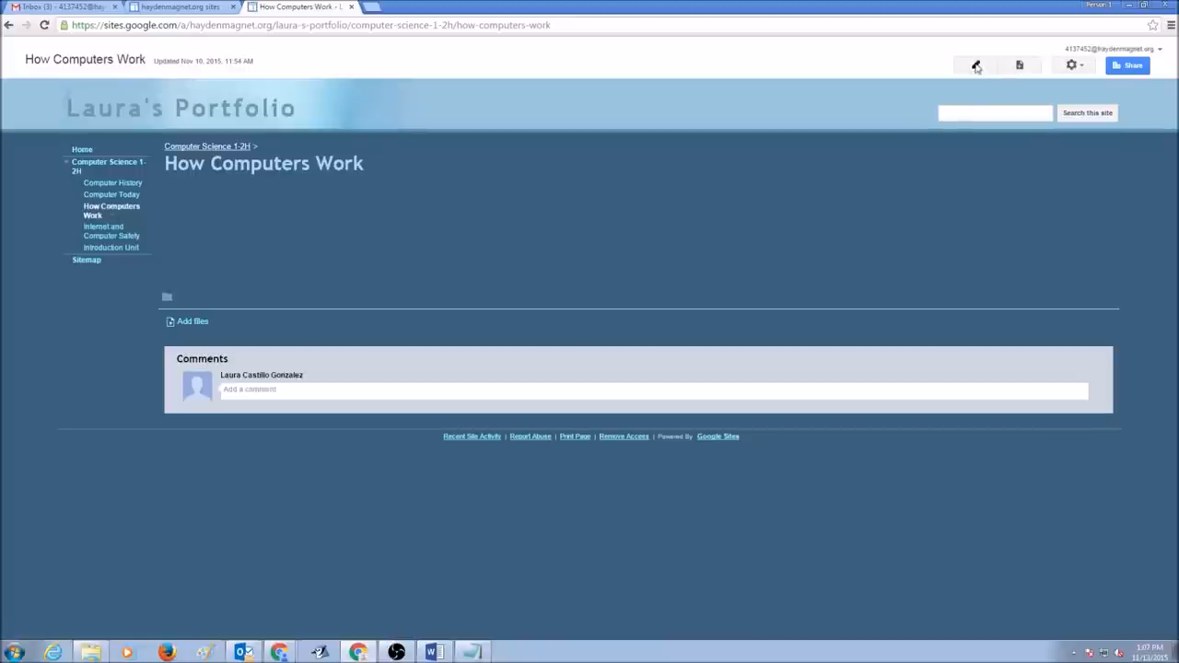
mouse_move(976, 65)
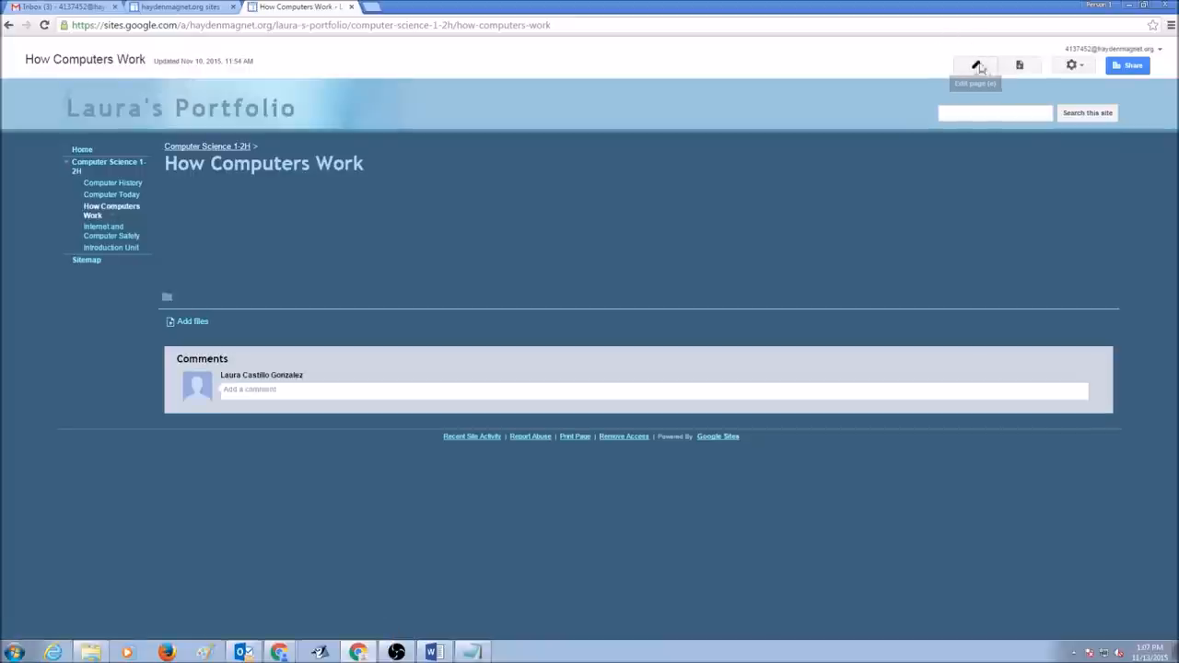
left_click(978, 67)
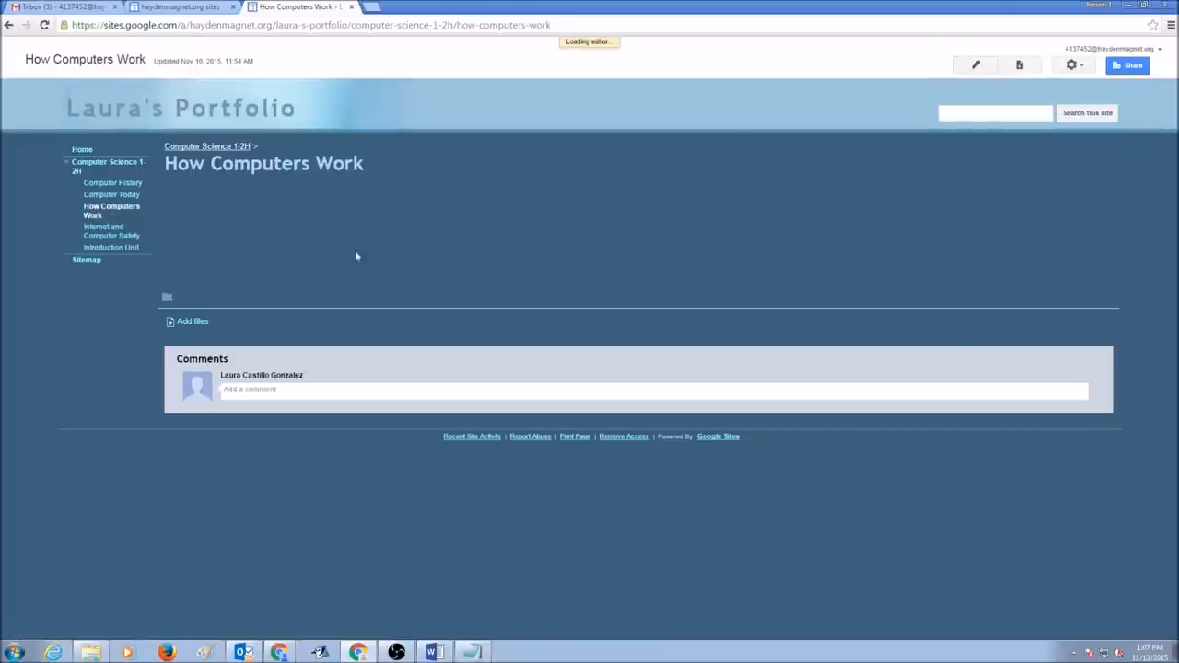
left_click(976, 64)
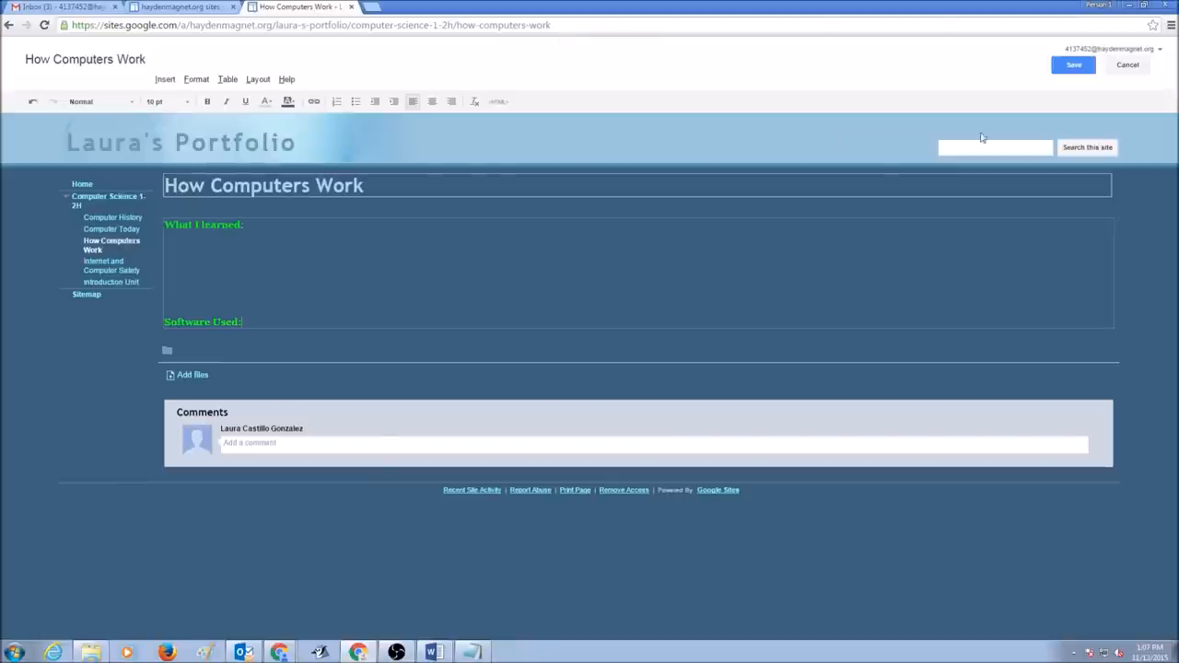
left_click(1072, 66)
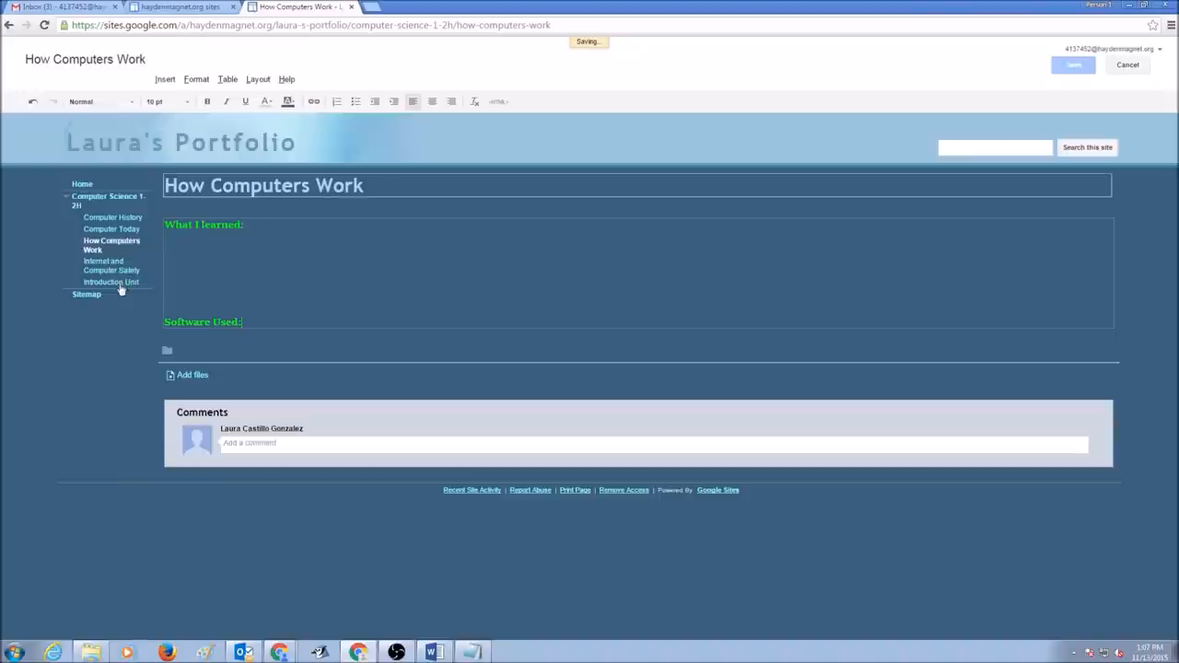
Step: Move on through Internet and Computer Safety to the Introduction Unit page
left_click(1071, 67)
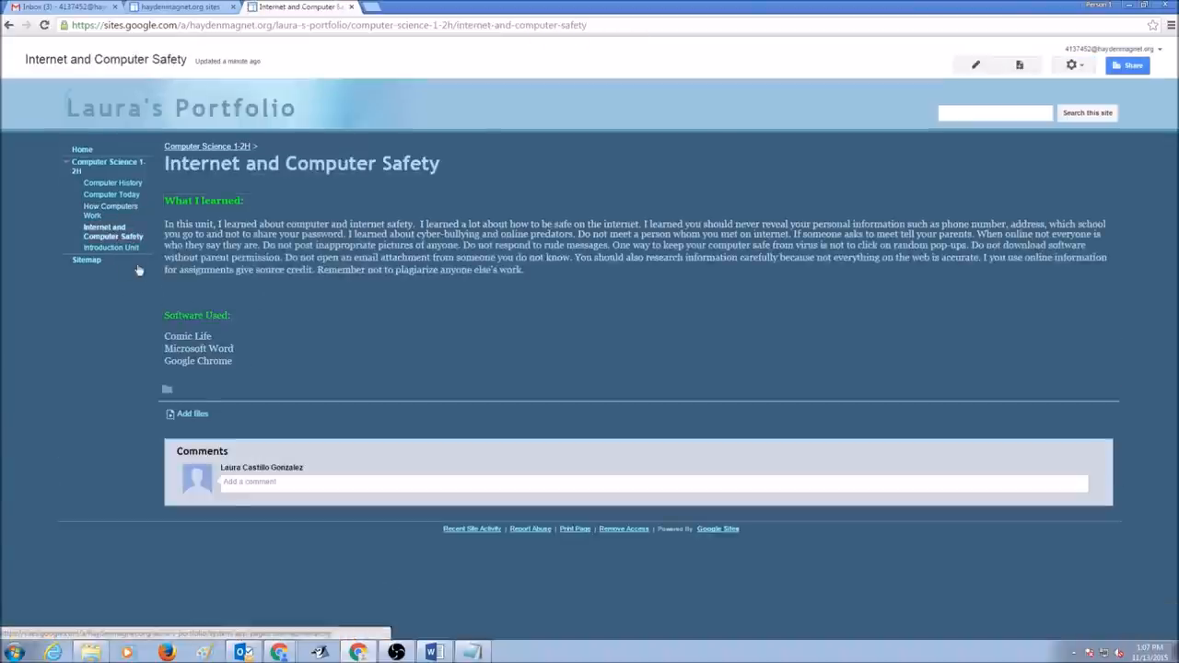
left_click(113, 247)
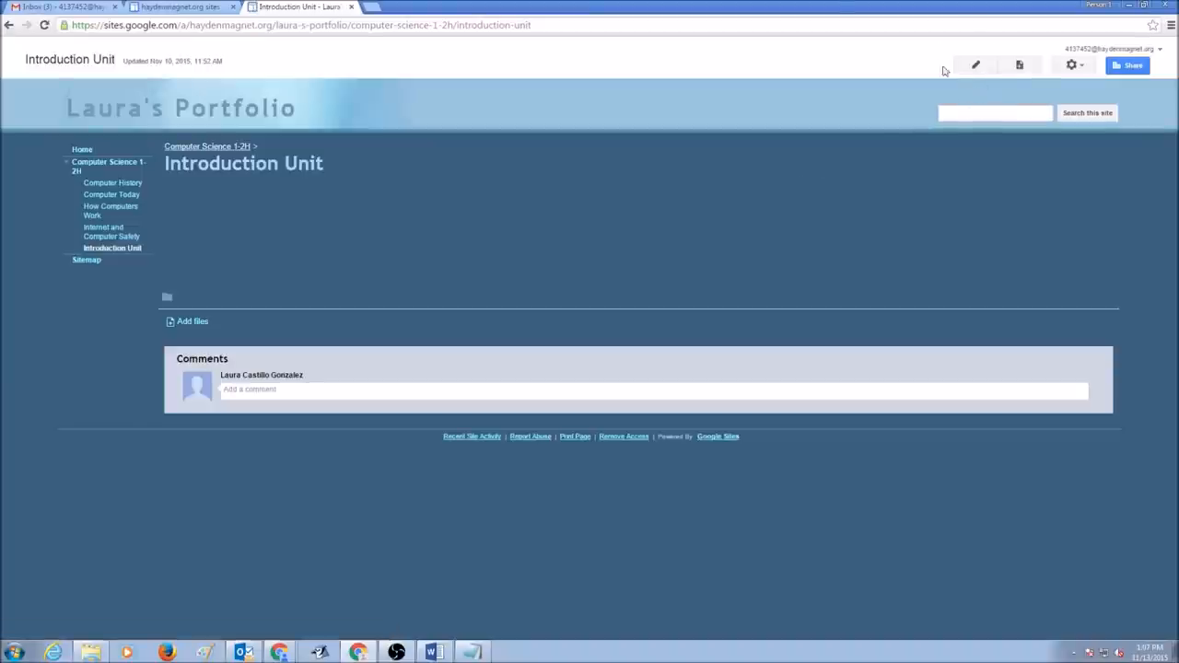
Step: Paste the green 'What I learned:' and 'Software Used:' headings into Introduction Unit and save
left_click(976, 64)
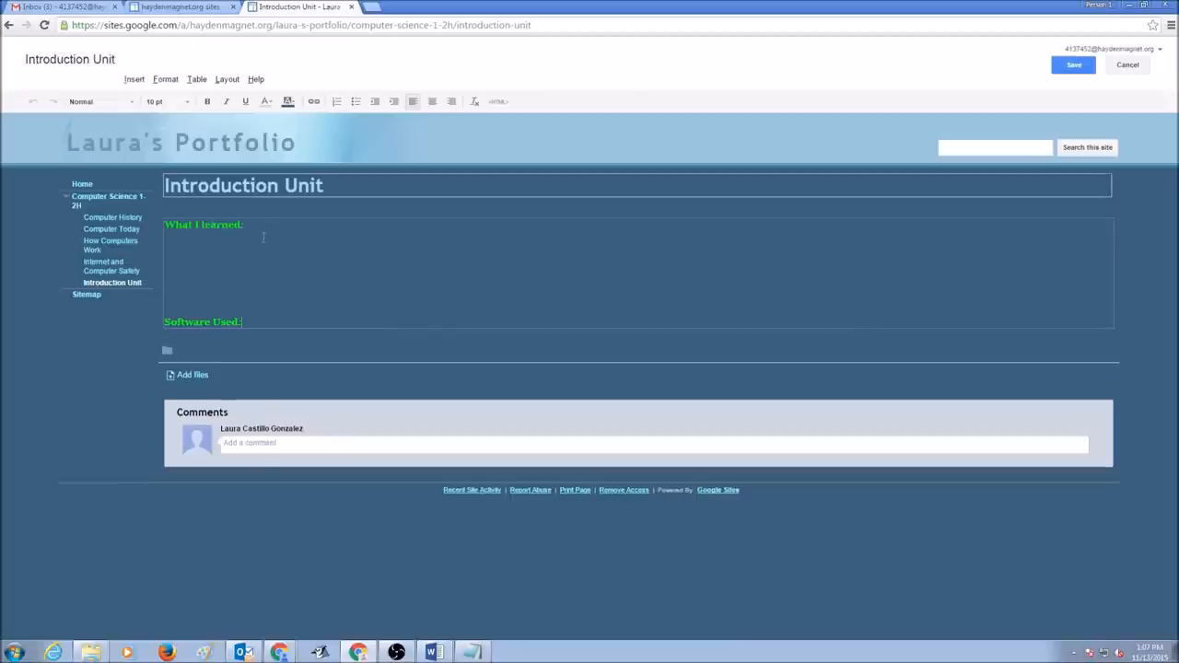
mouse_move(140, 326)
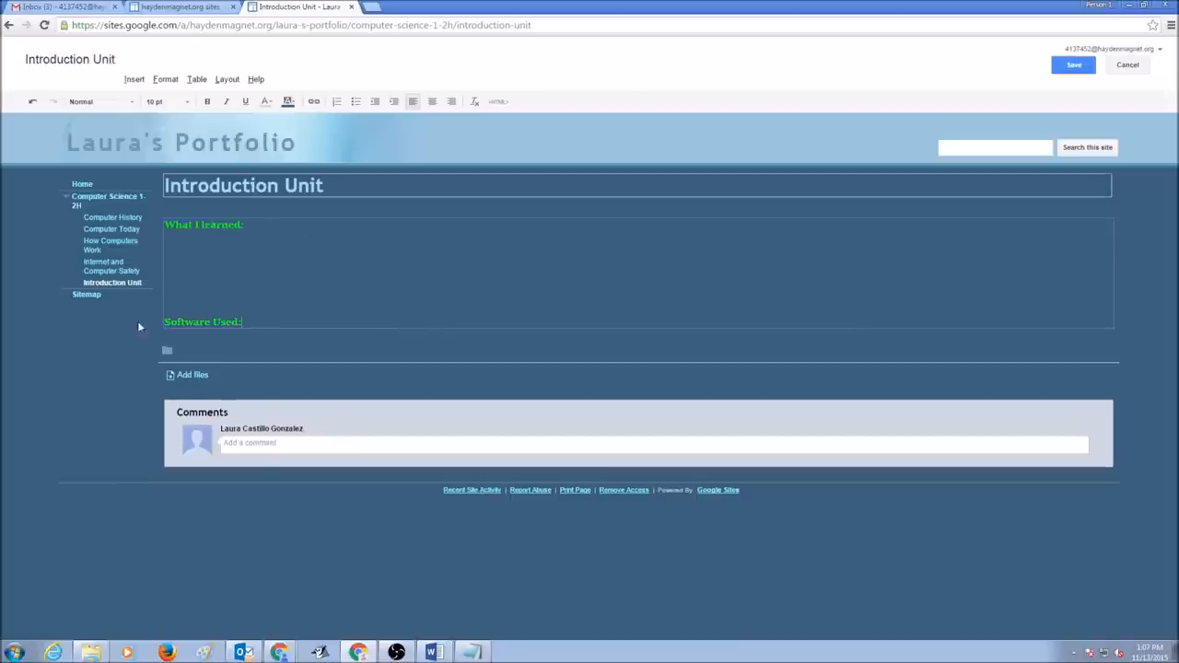
left_click(1067, 66)
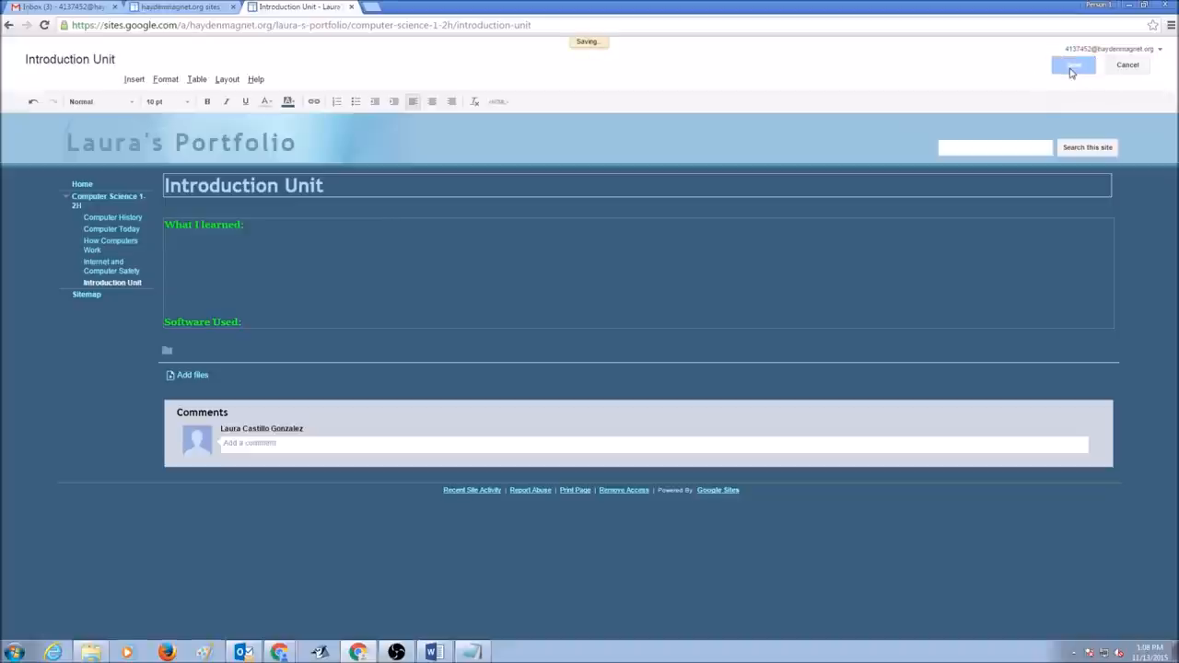
left_click(1072, 66)
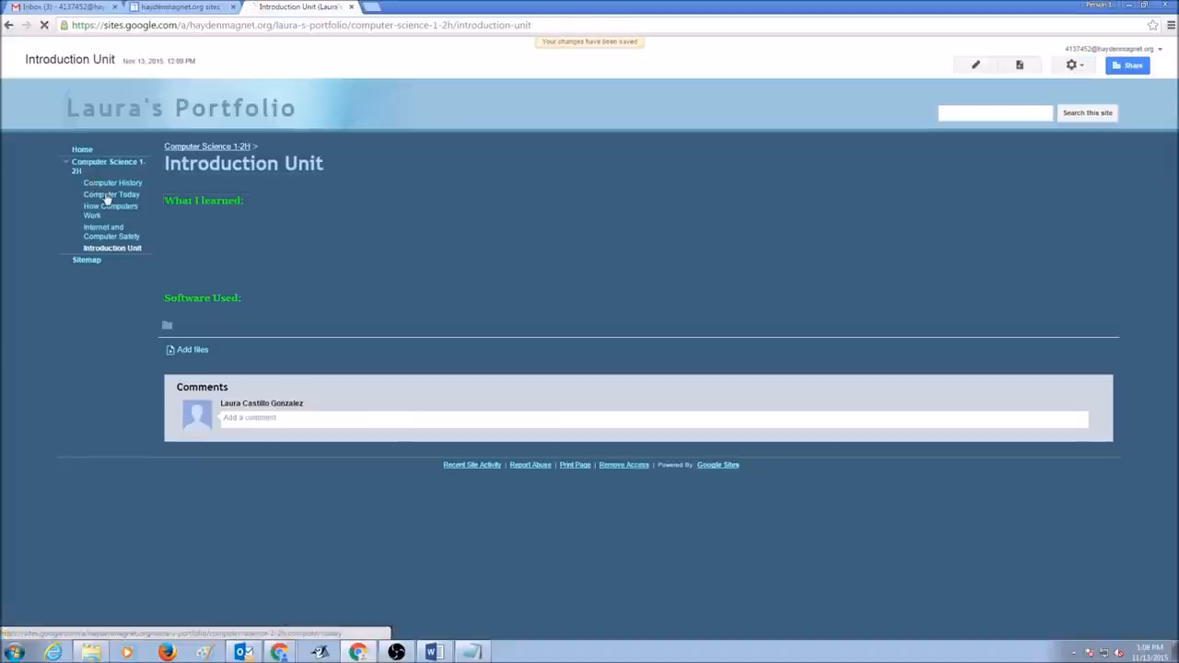
Step: Review Computer Today and How Computers Work, then land on Internet and Computer Safety
left_click(110, 195)
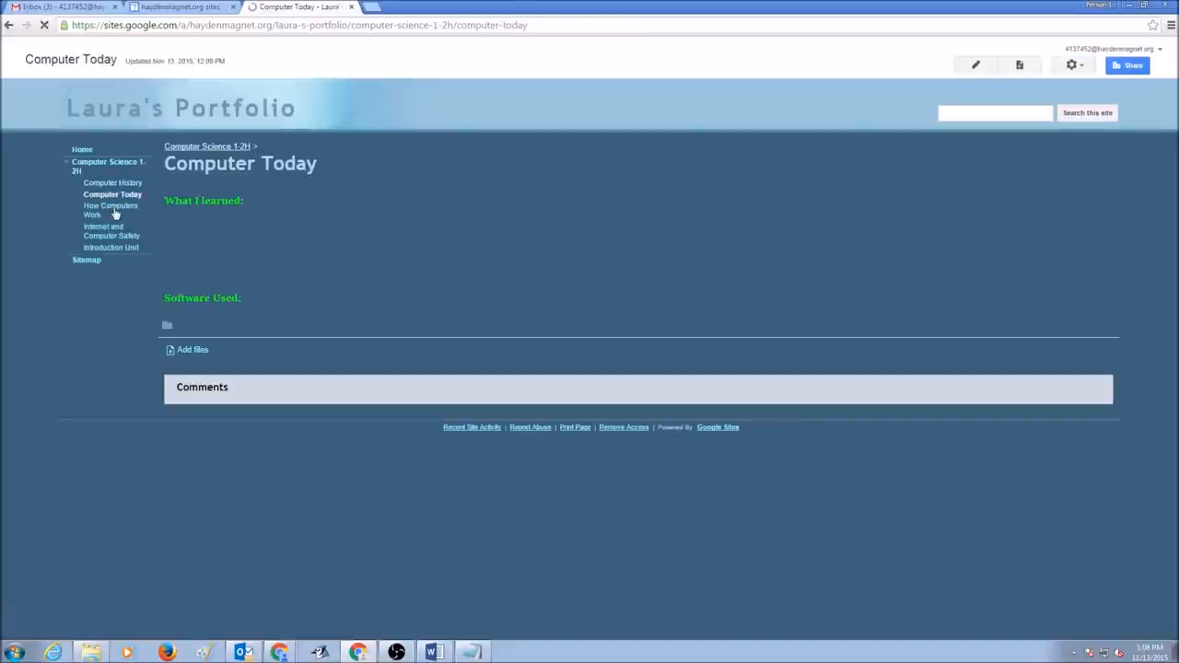
left_click(111, 210)
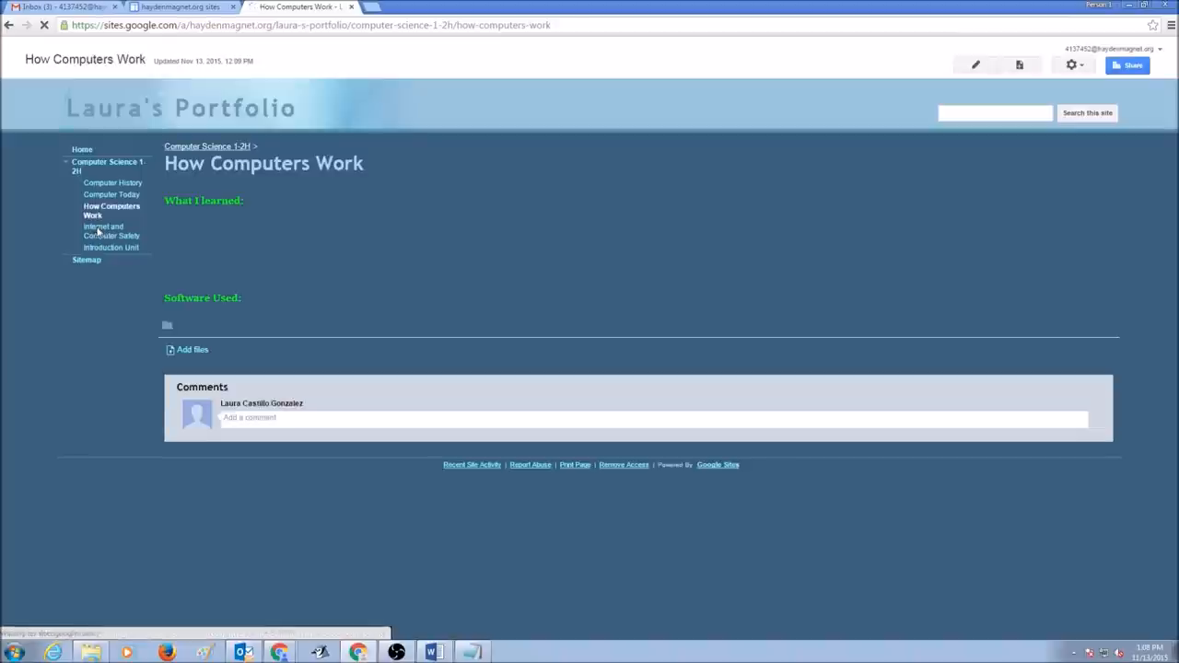
left_click(103, 232)
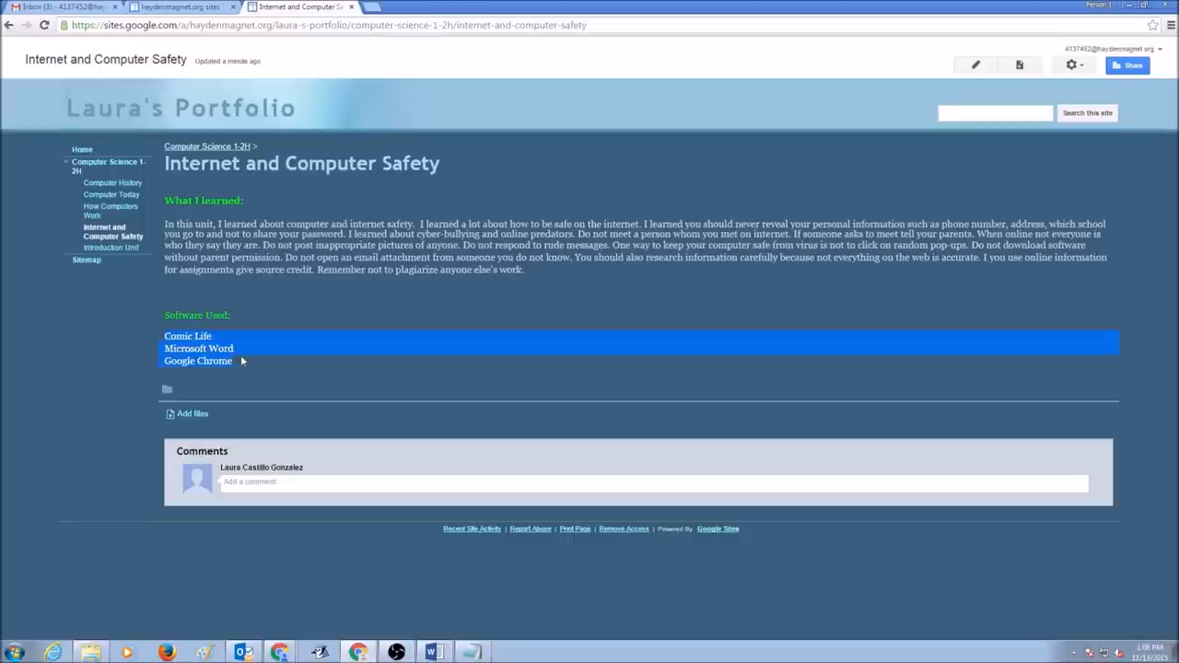
mouse_move(210, 412)
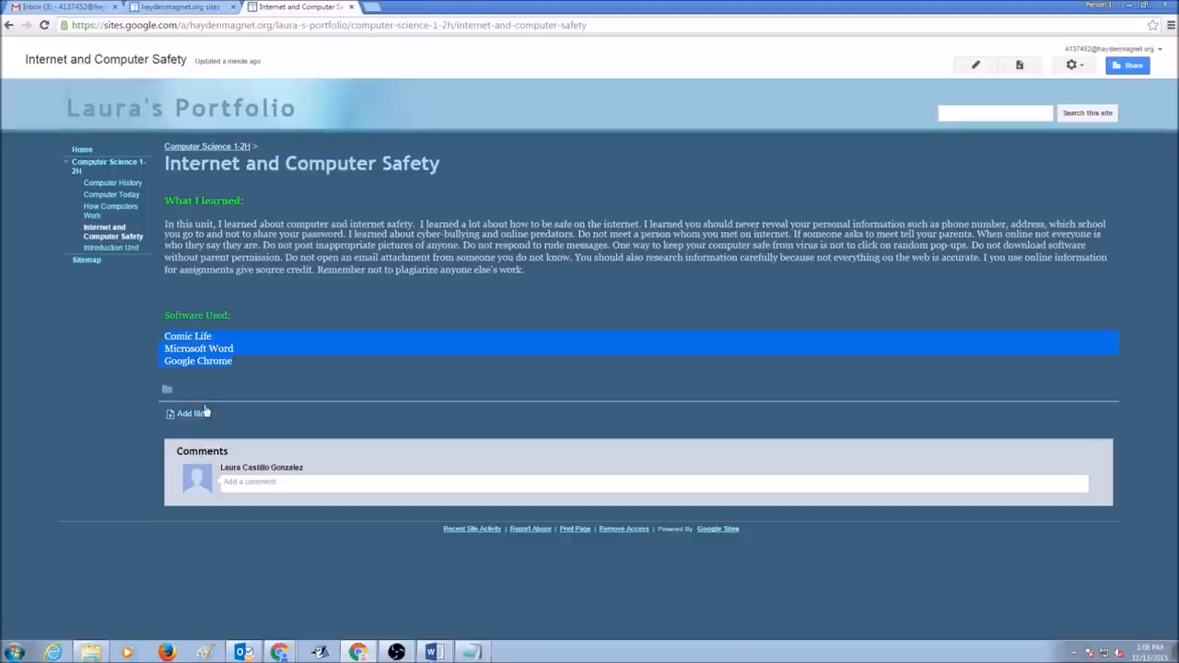
mouse_move(170, 417)
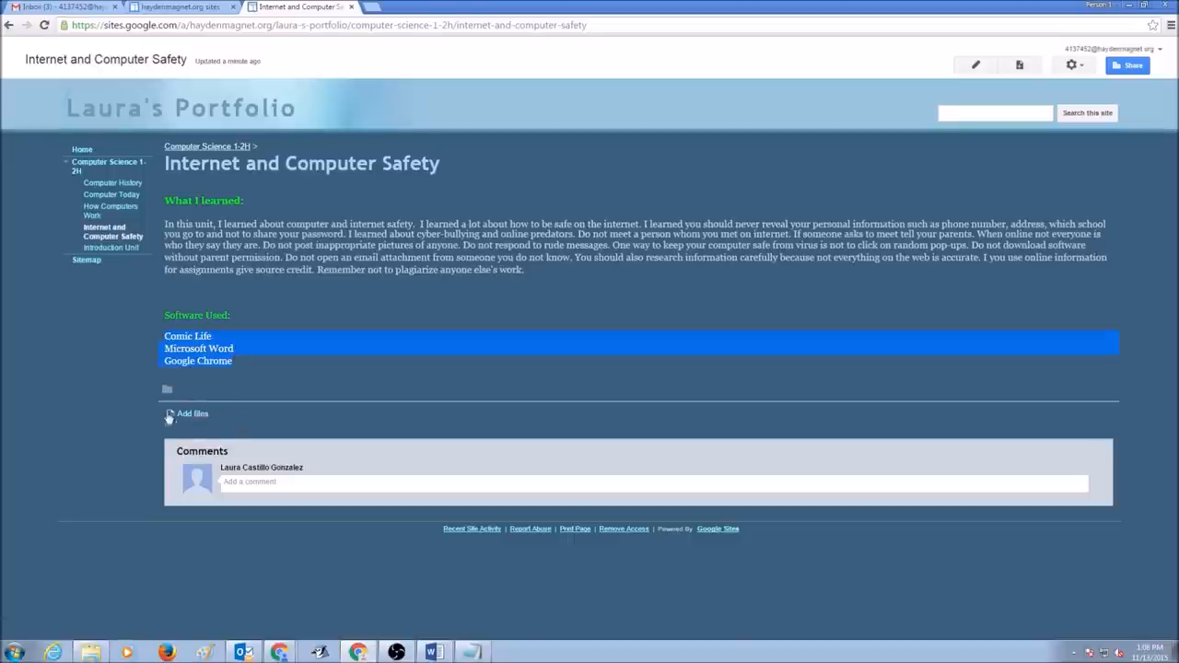